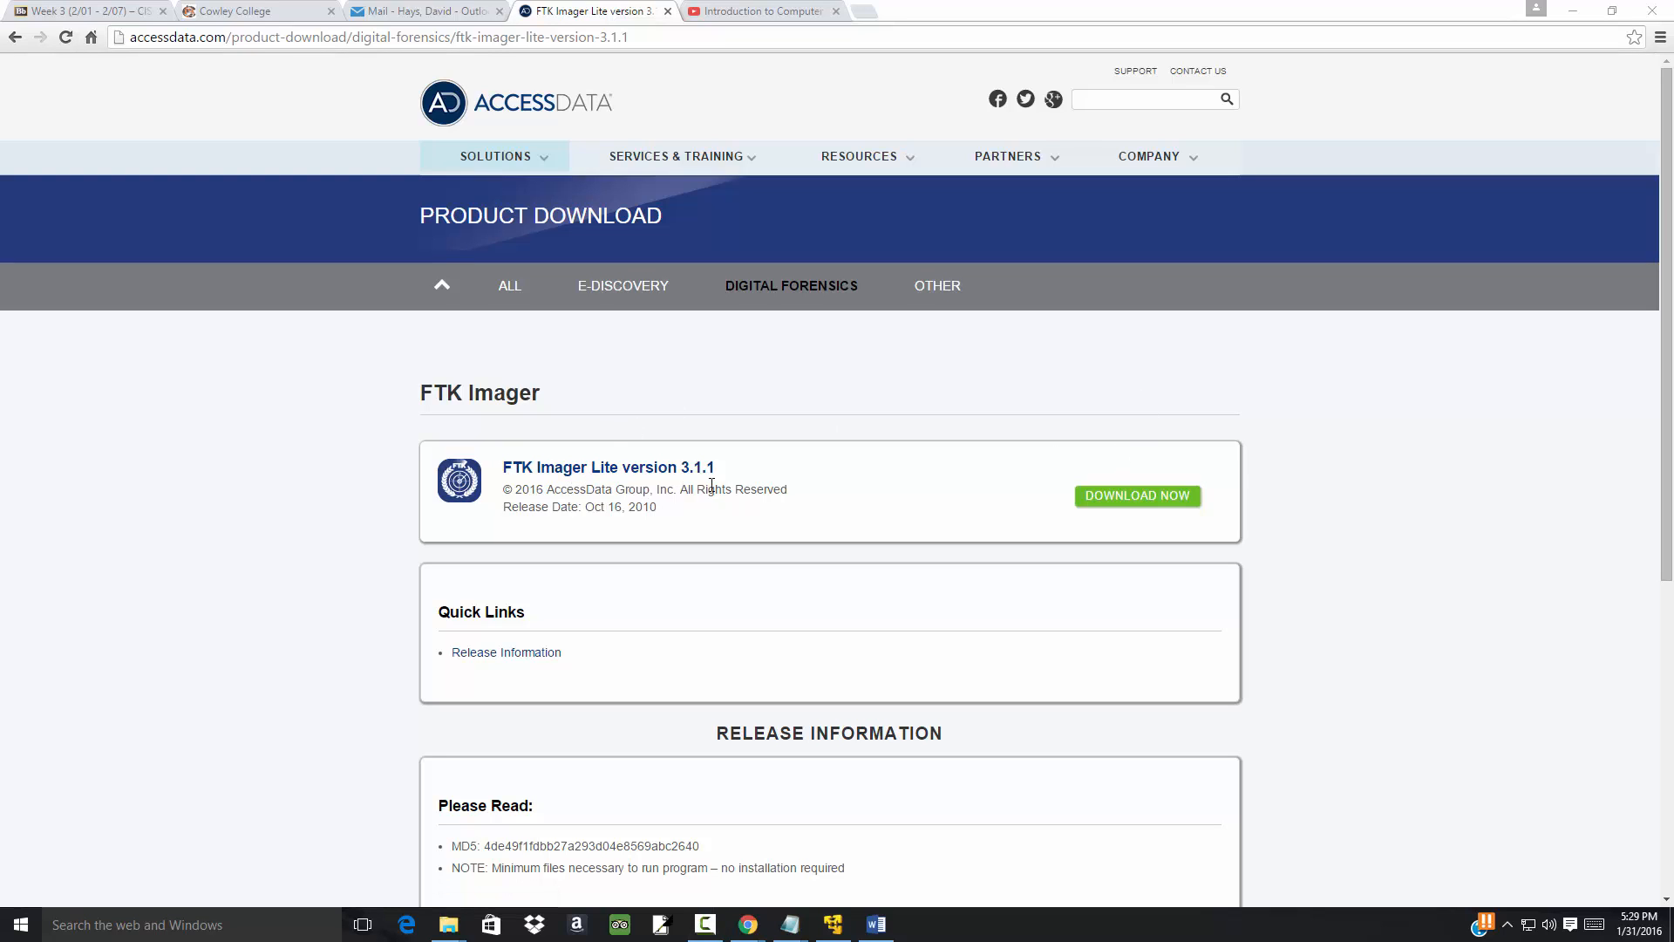
mouse_move(1104, 507)
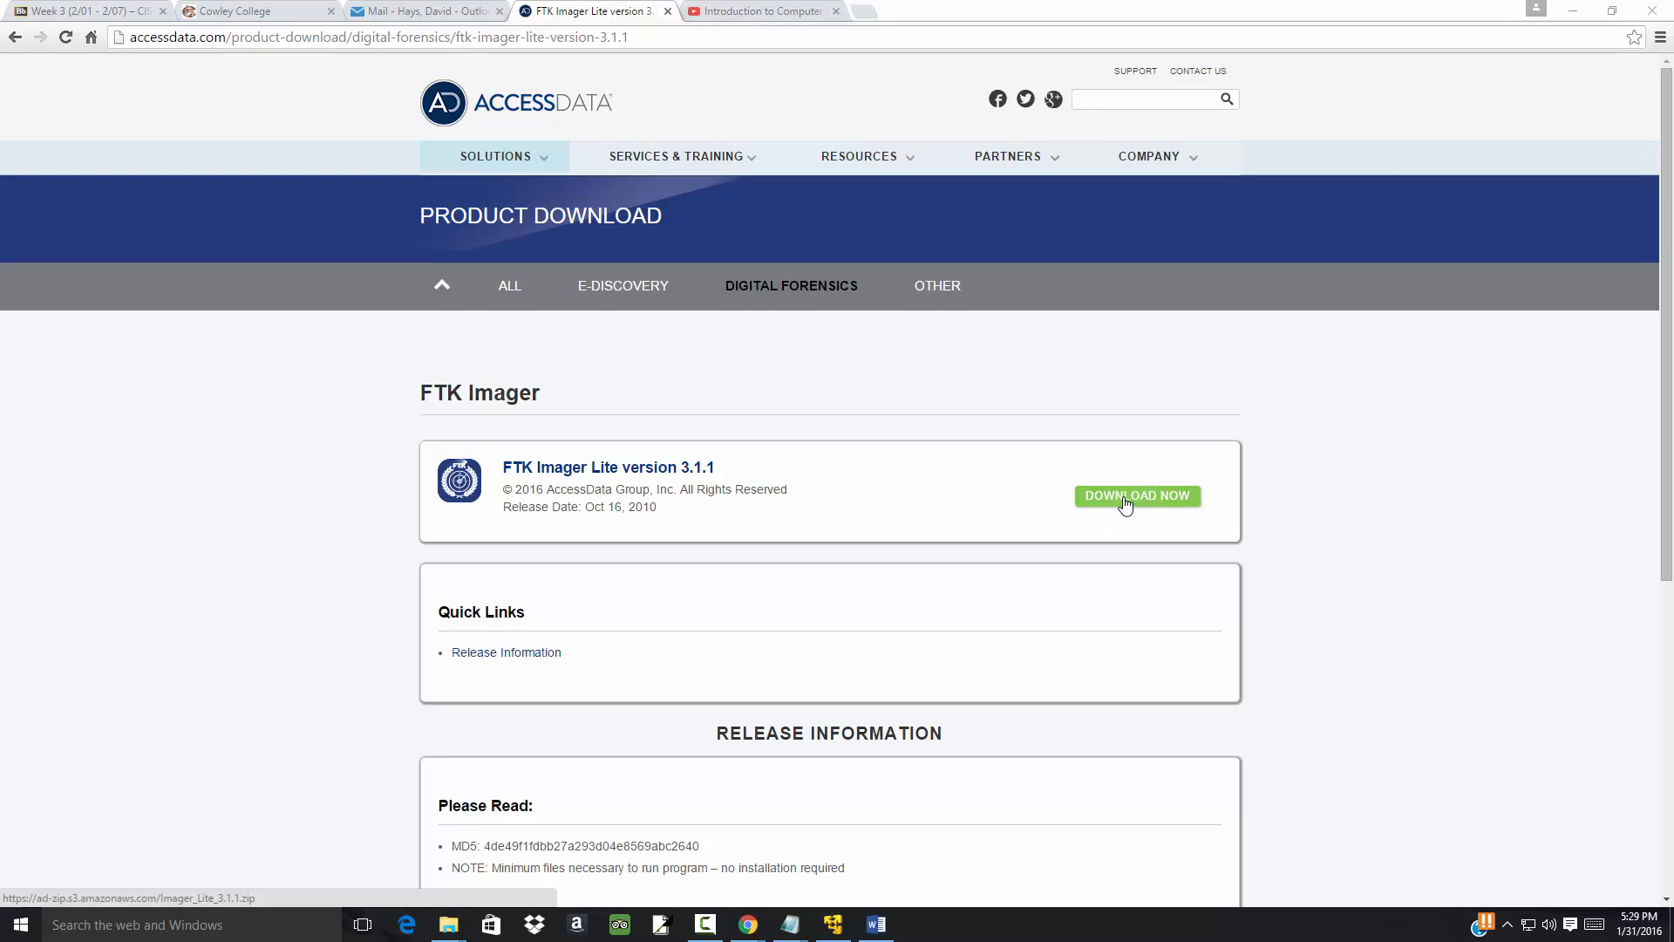
mouse_move(1126, 502)
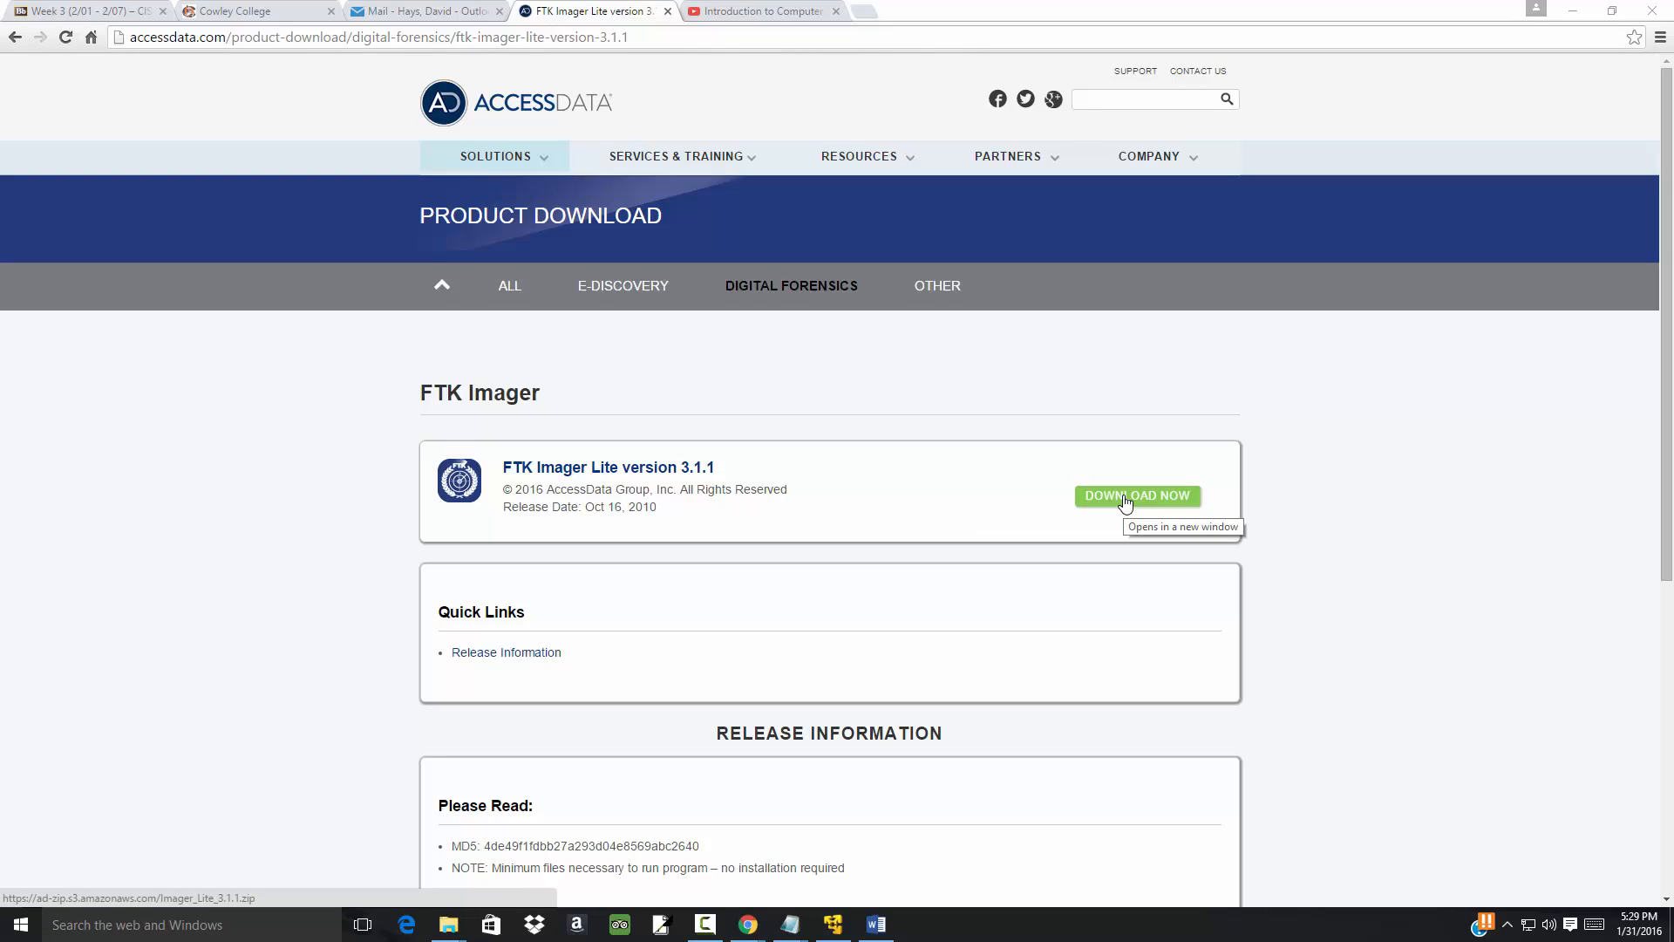
- Bring up the context menu on the DOWNLOAD NOW link for FTK Imager Lite 3.1.1
right_click(1135, 493)
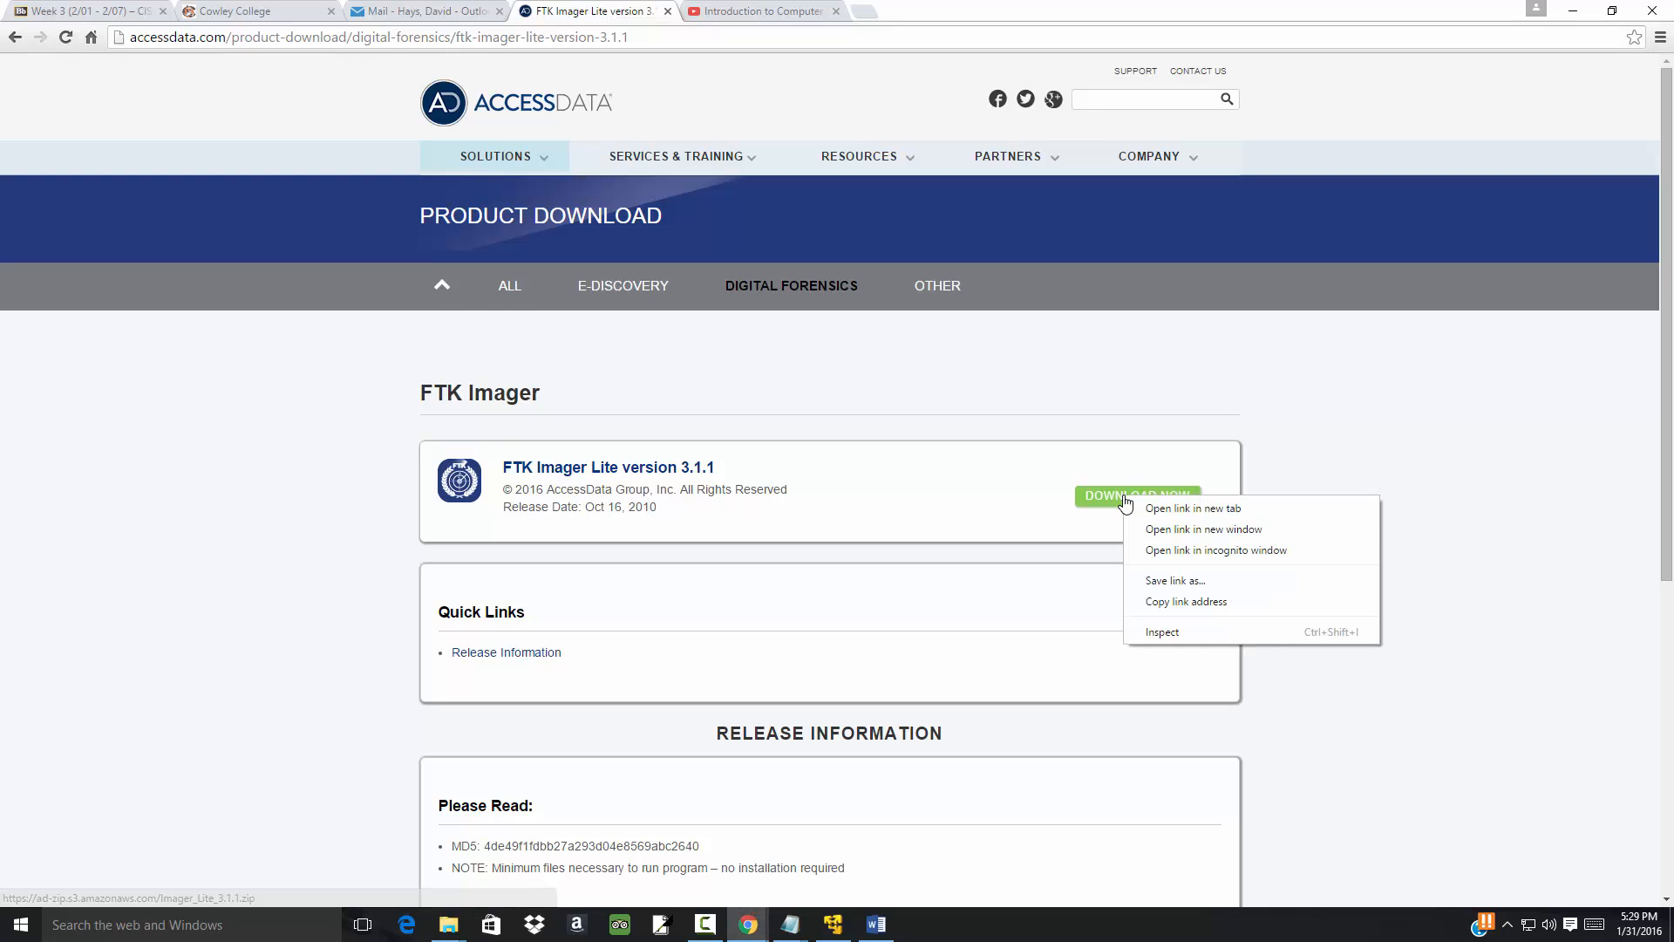
mouse_move(1173, 529)
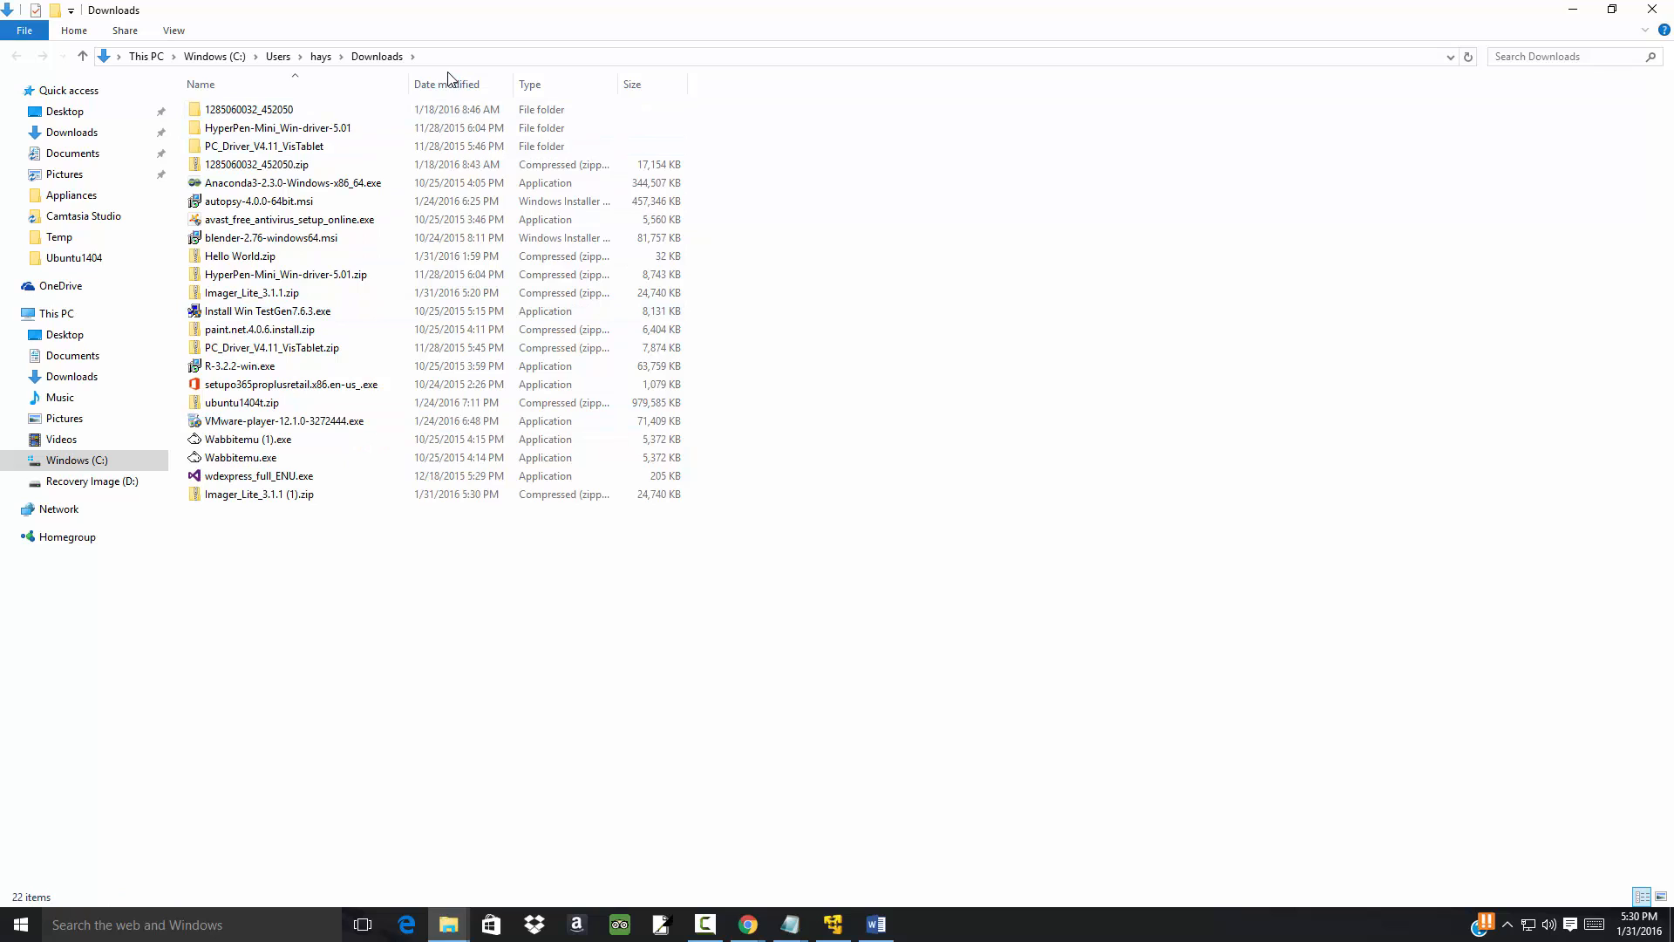
mouse_move(240, 457)
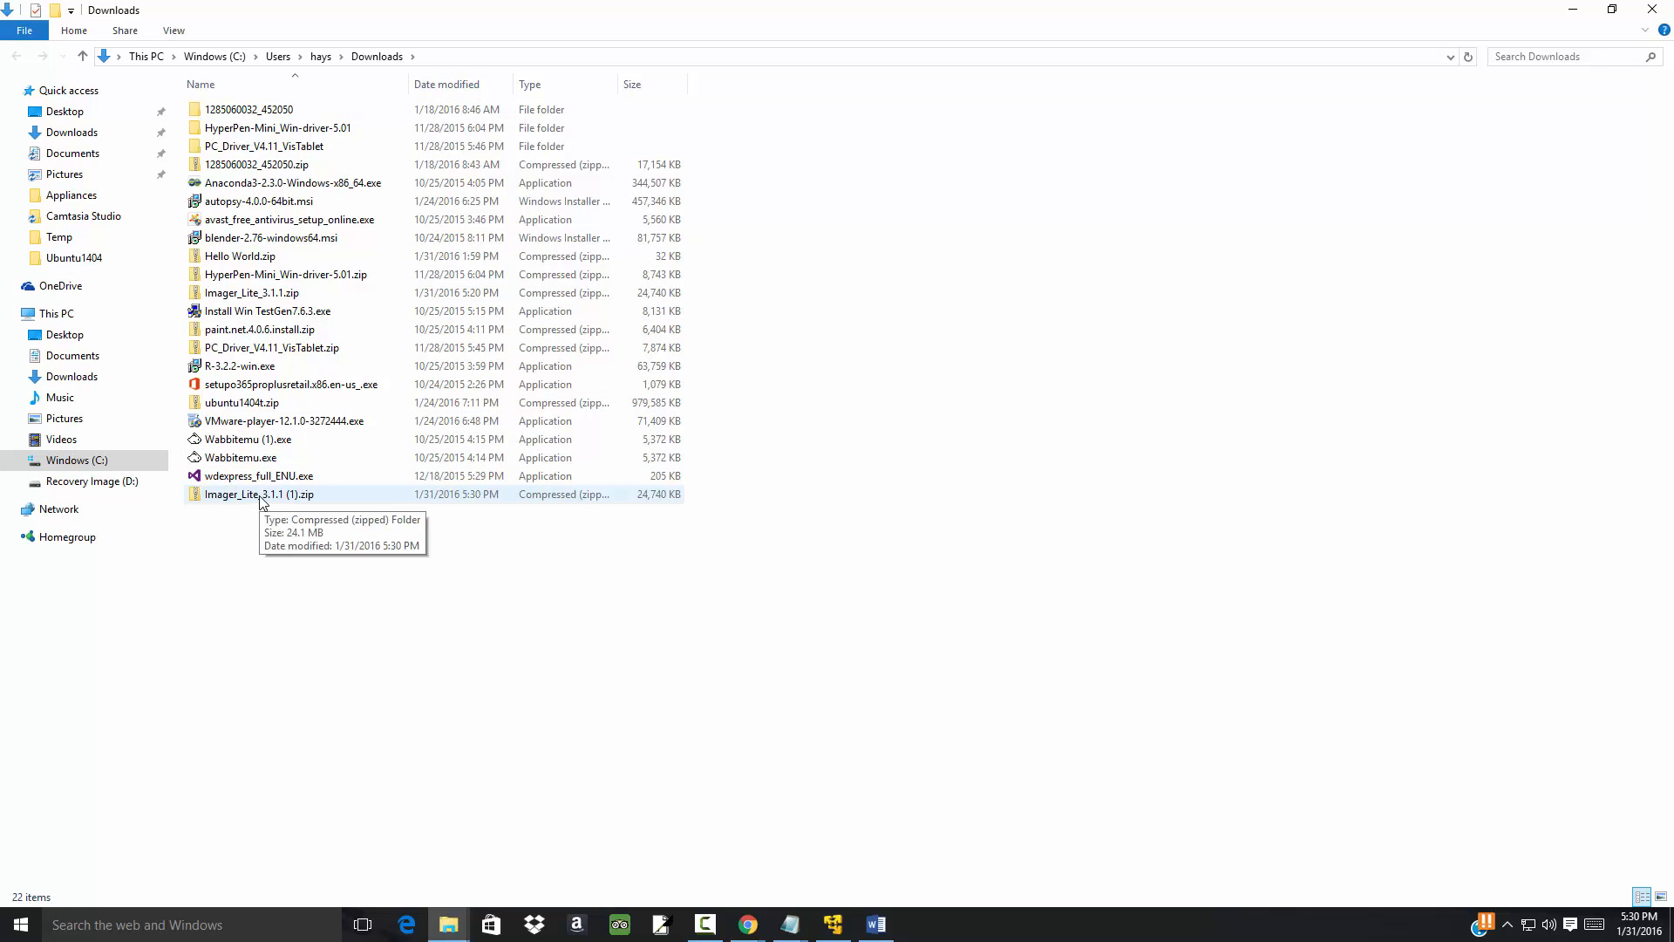
- Copy Imager_Lite_3.1.1 (1).zip from Downloads and head to the Windows (C:) drive for Temp
right_click(258, 493)
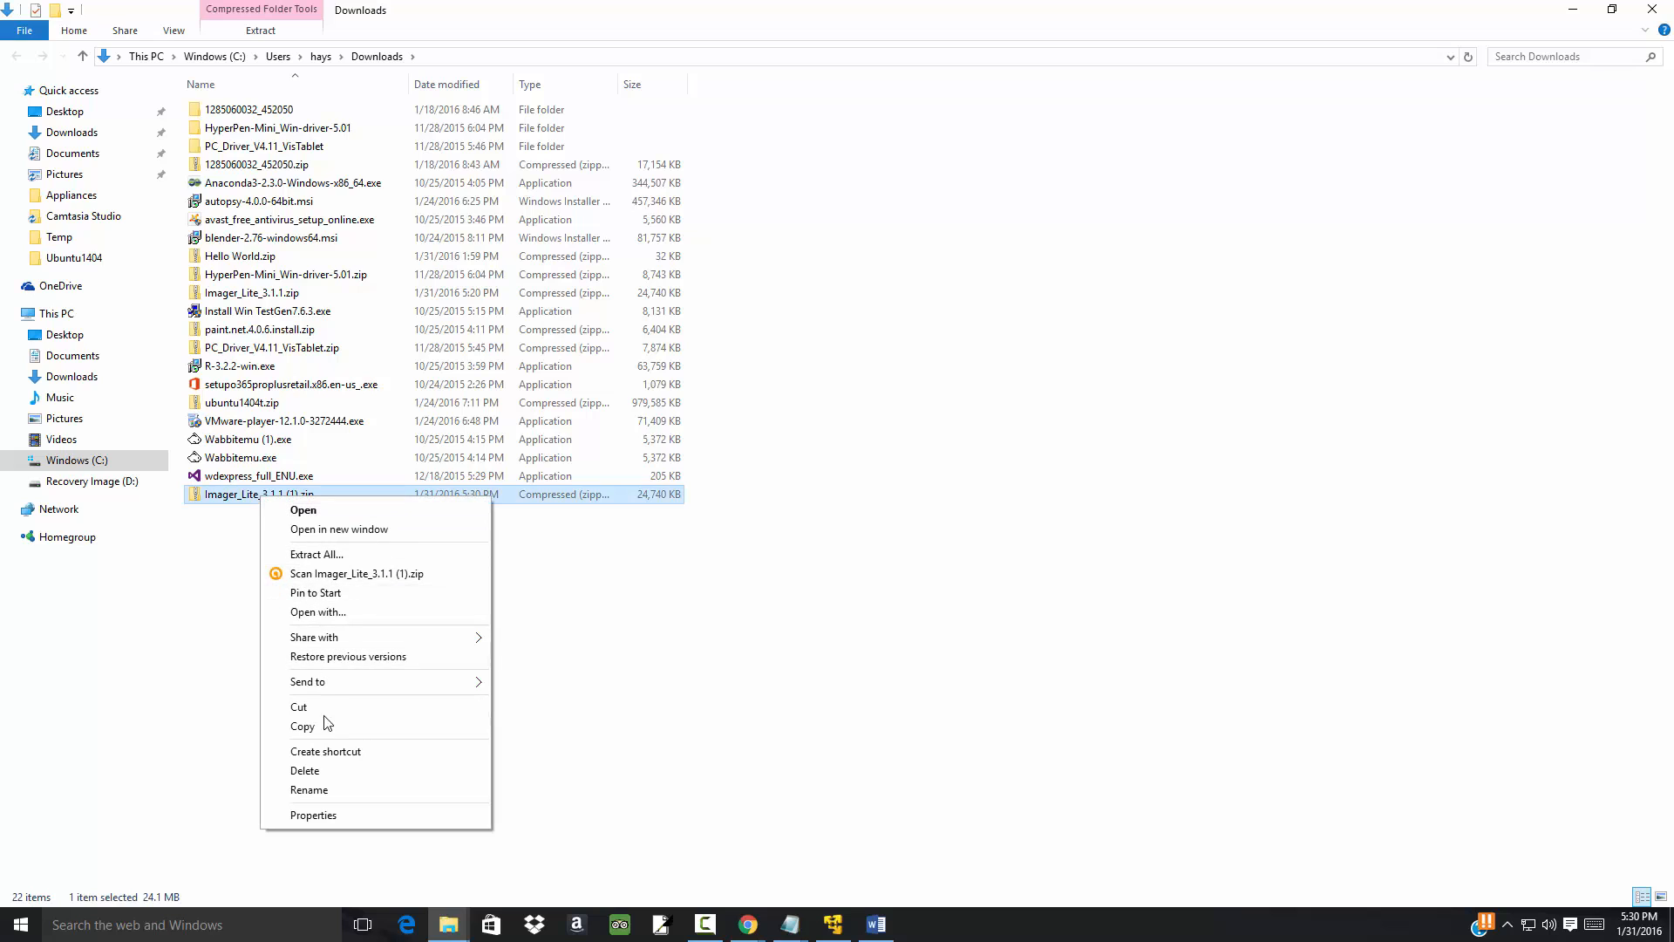
left_click(75, 460)
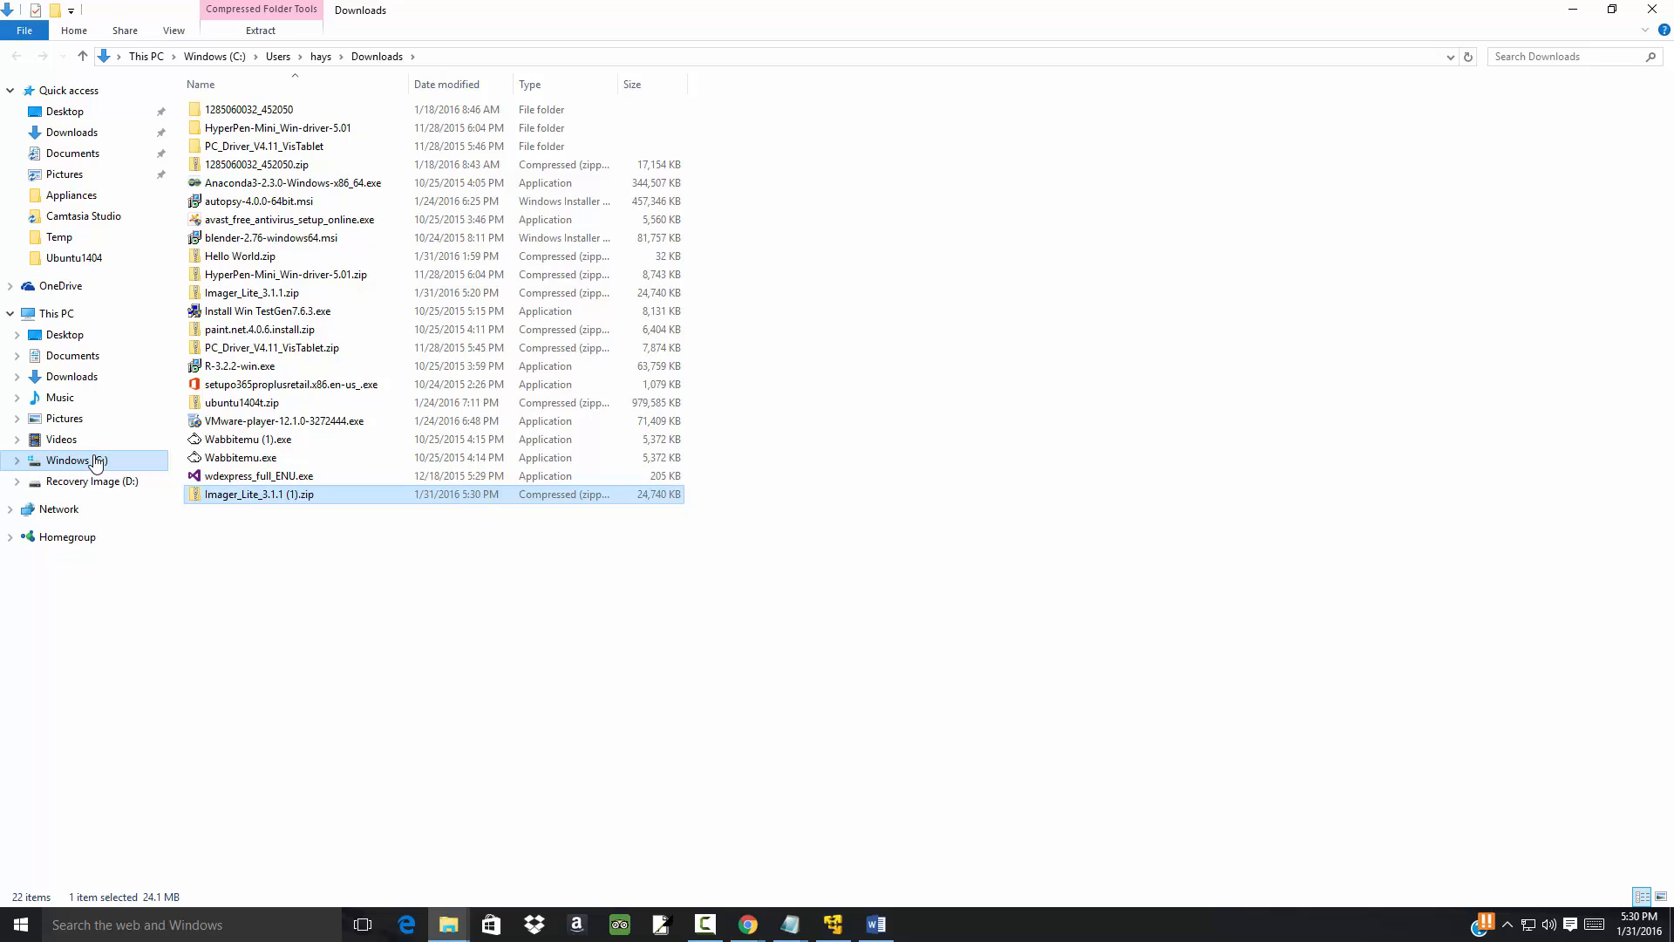
left_click(75, 459)
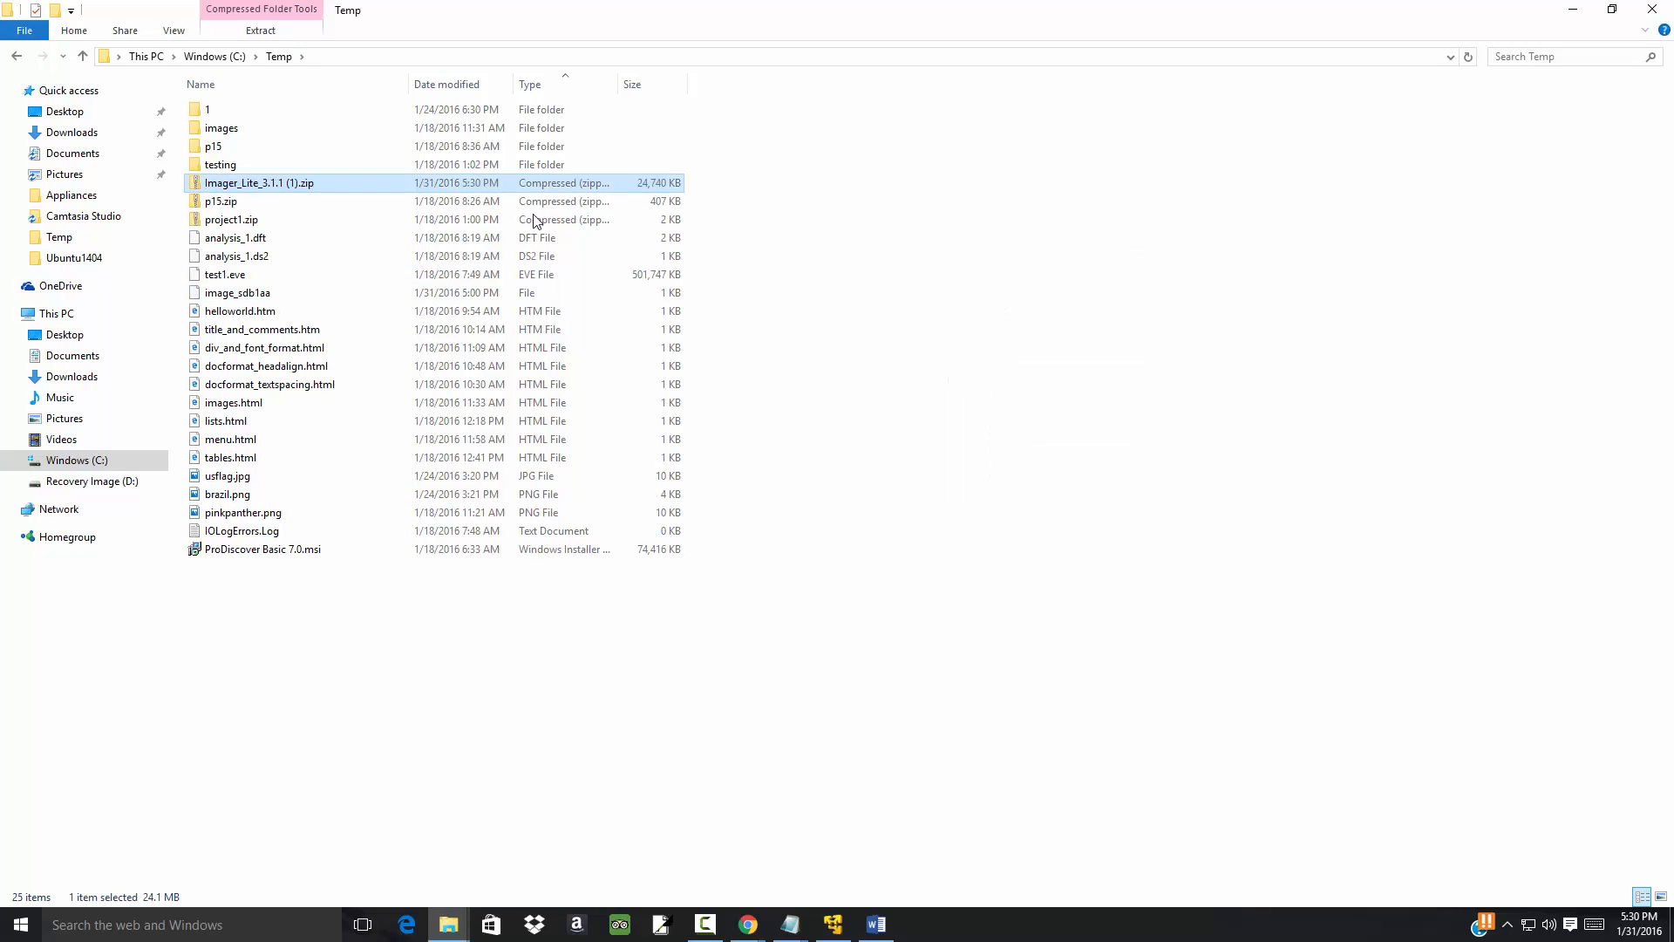
- Extract the zip in C:\Temp into the default Imager_Lite_3.1.1 (1) folder
right_click(258, 183)
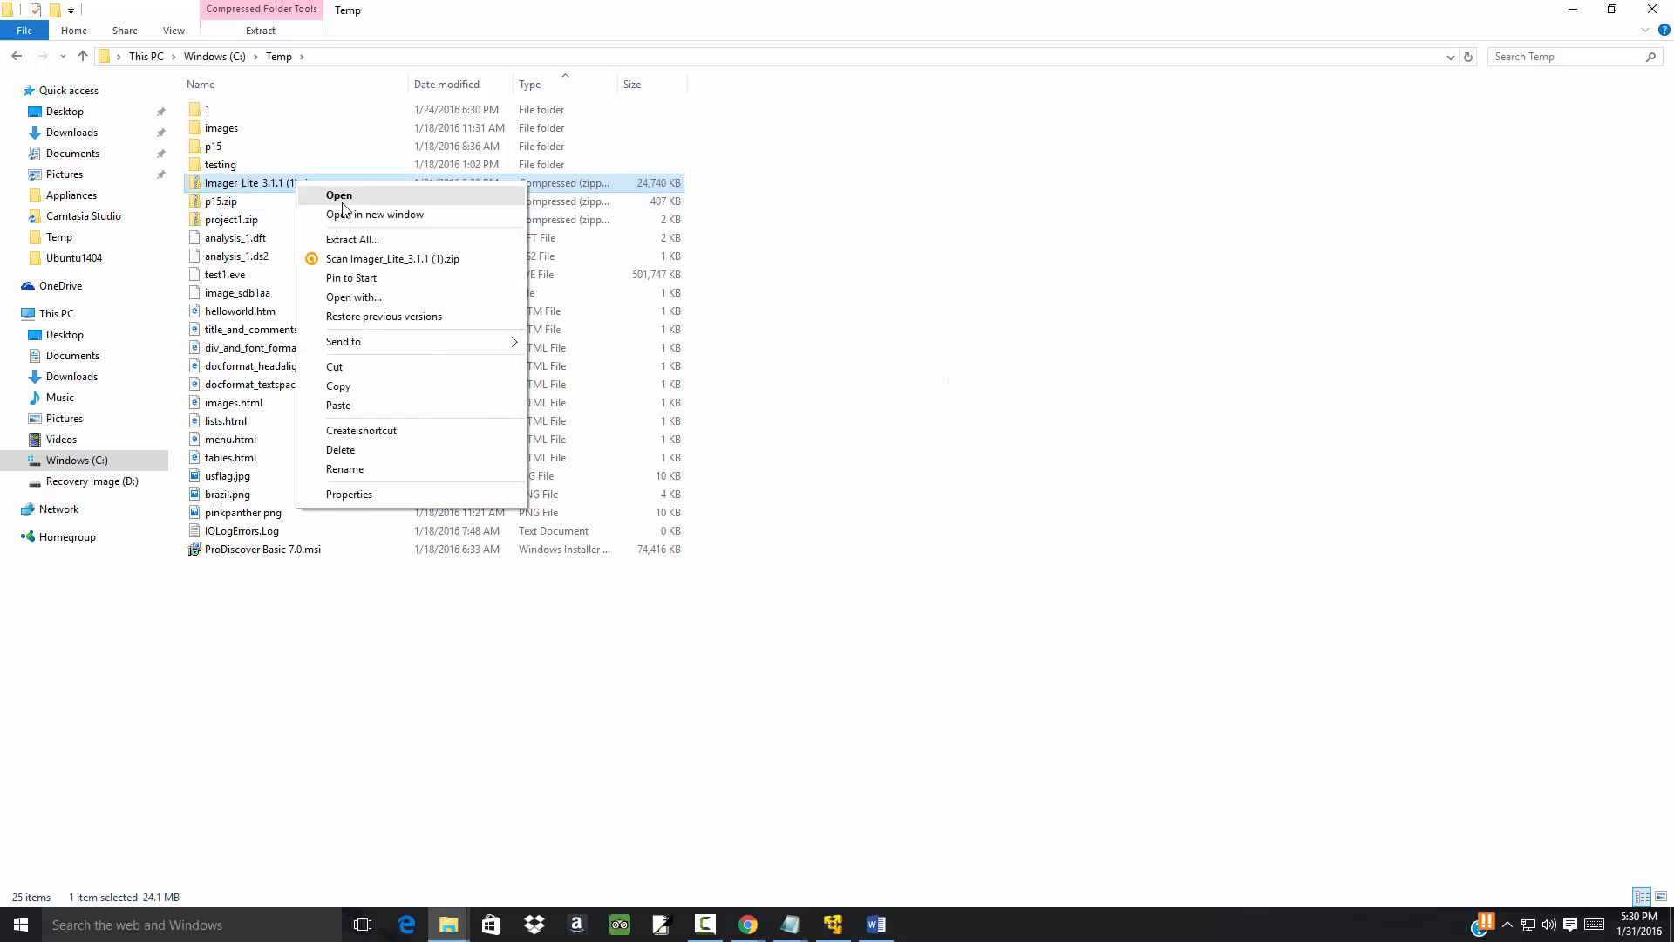
left_click(352, 239)
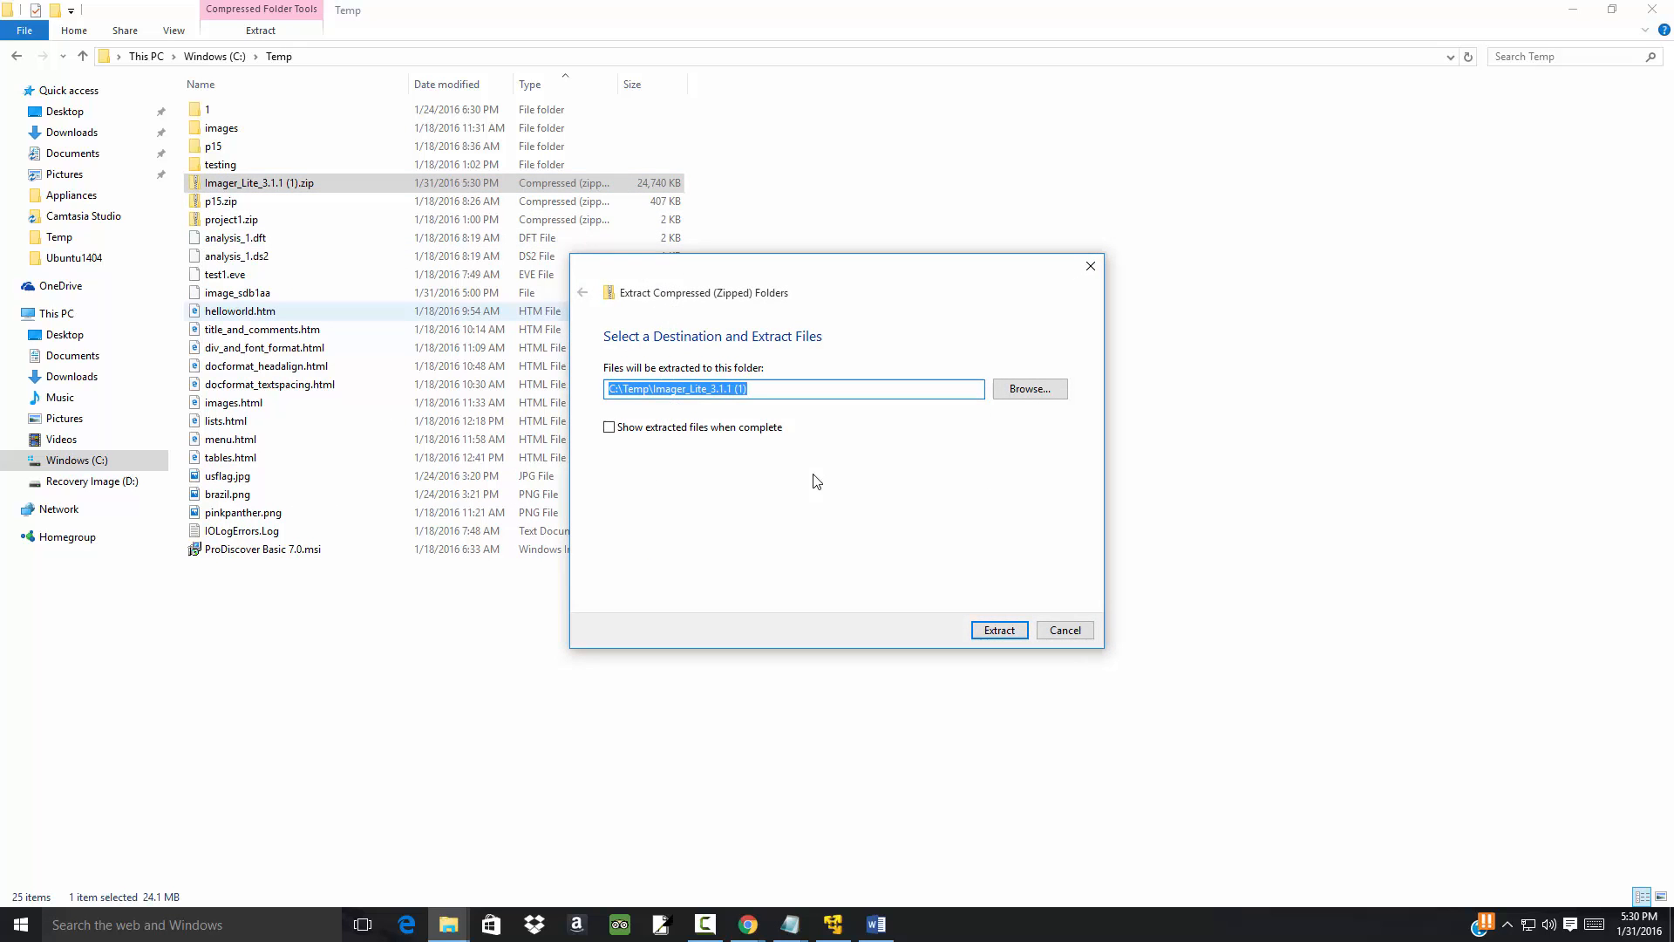
left_click(997, 629)
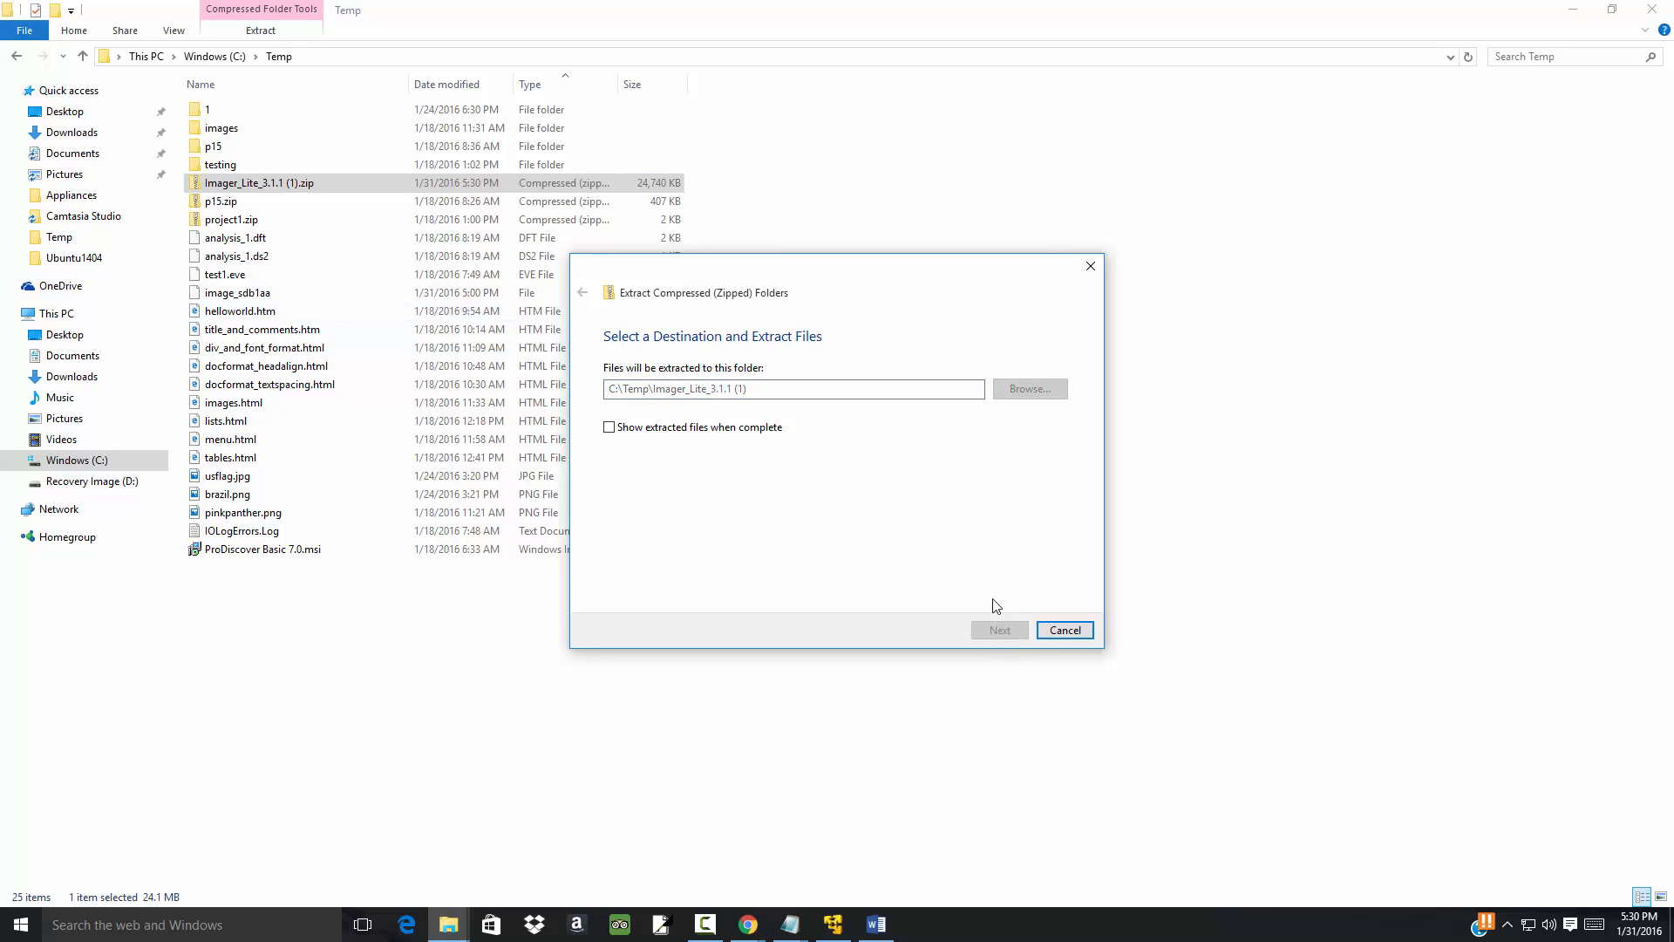
left_click(997, 629)
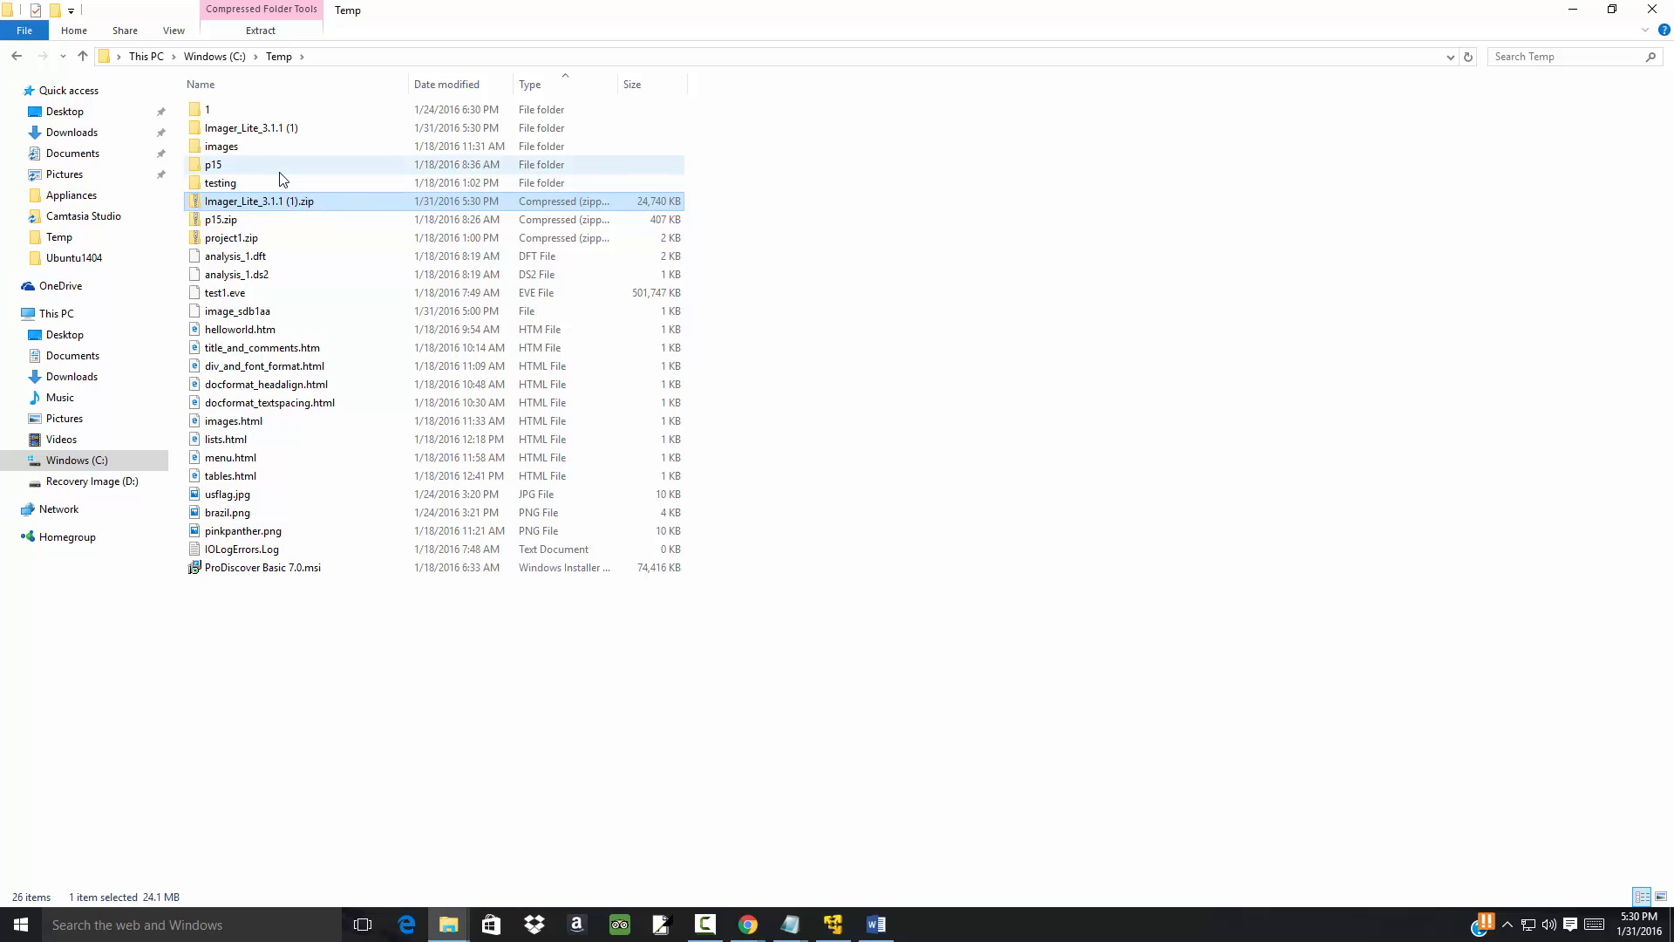
- Enter the extracted Imager_Lite_3.1.1 (1) folder and select FTK Imager.exe
left_click(252, 127)
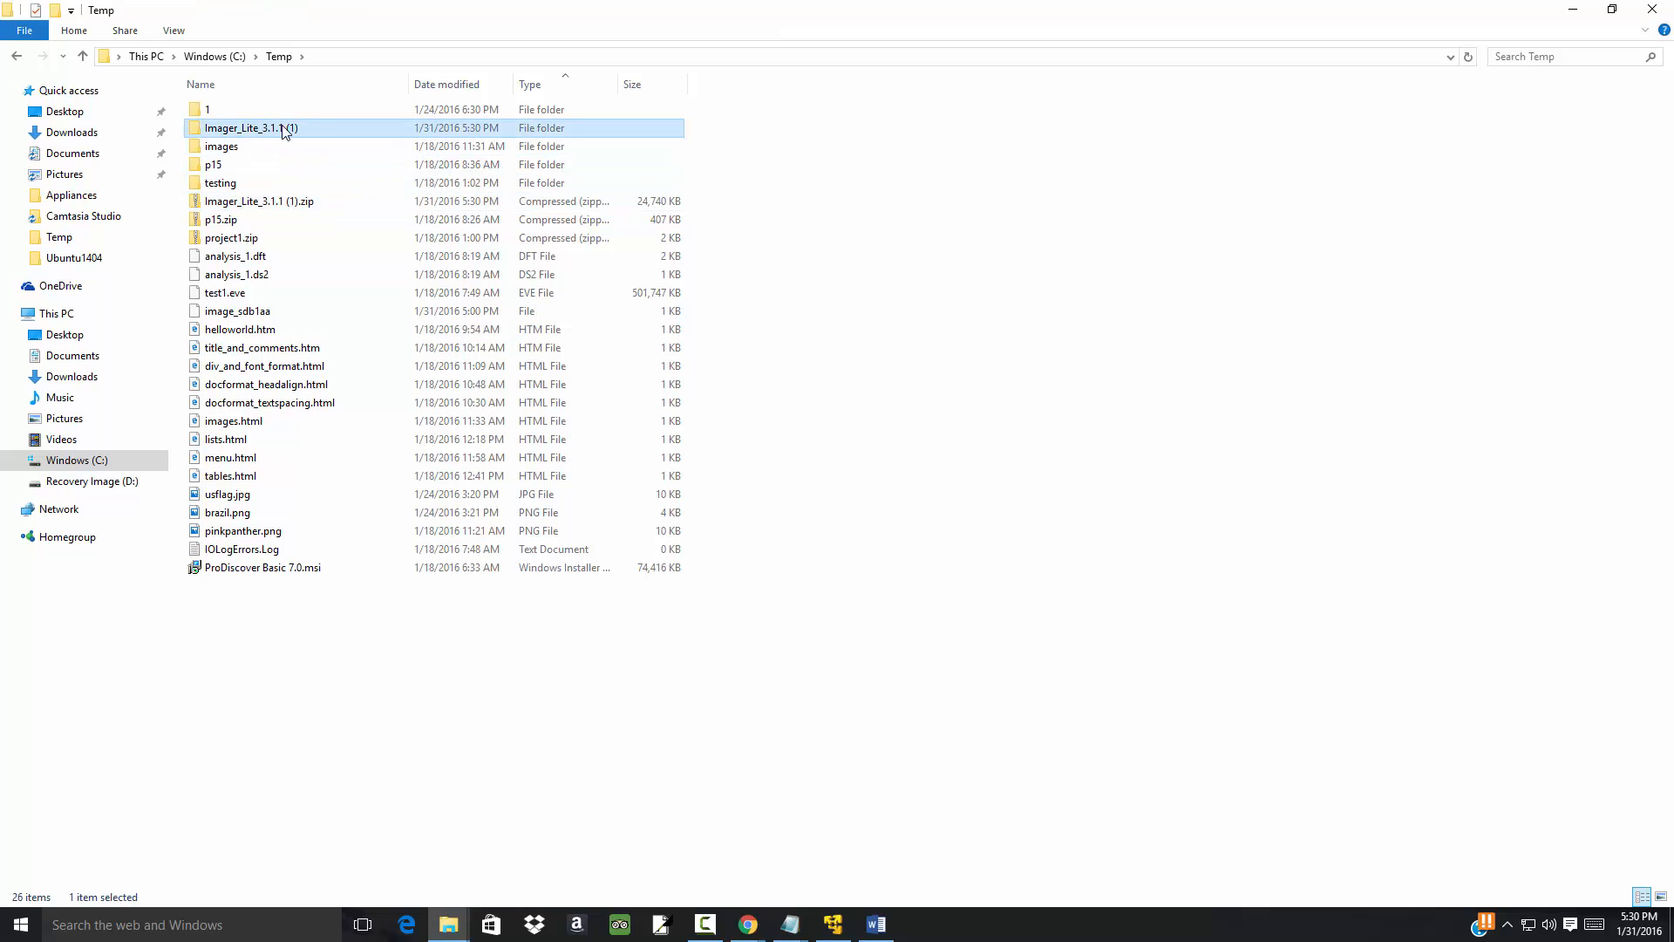
double_click(250, 127)
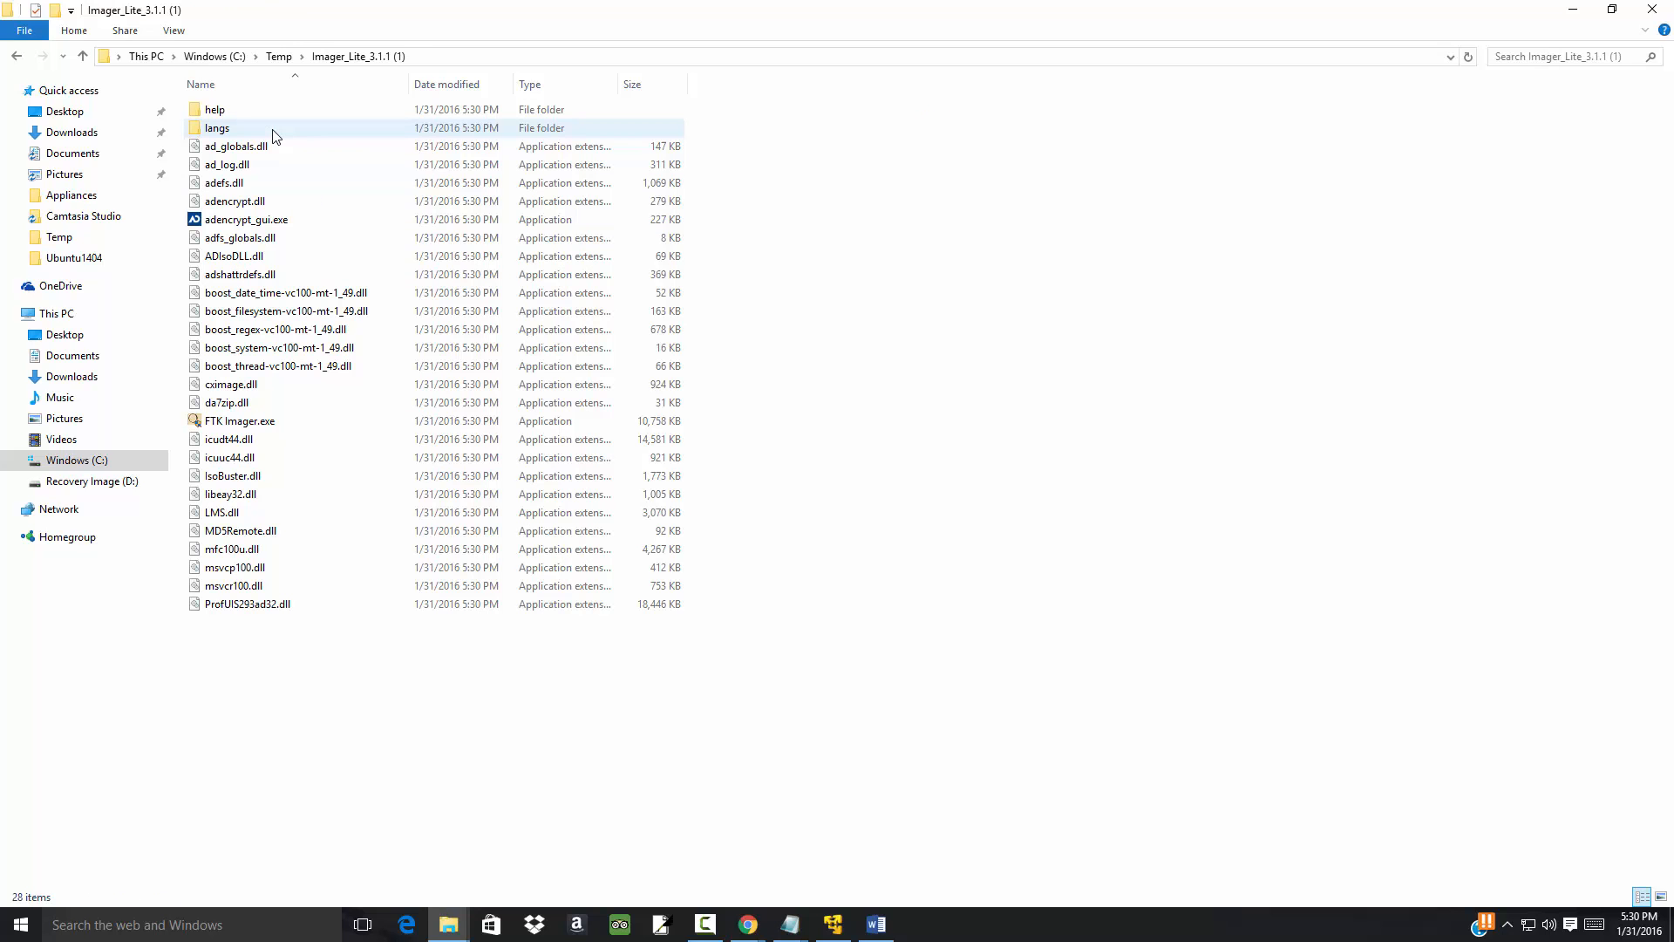
left_click(232, 256)
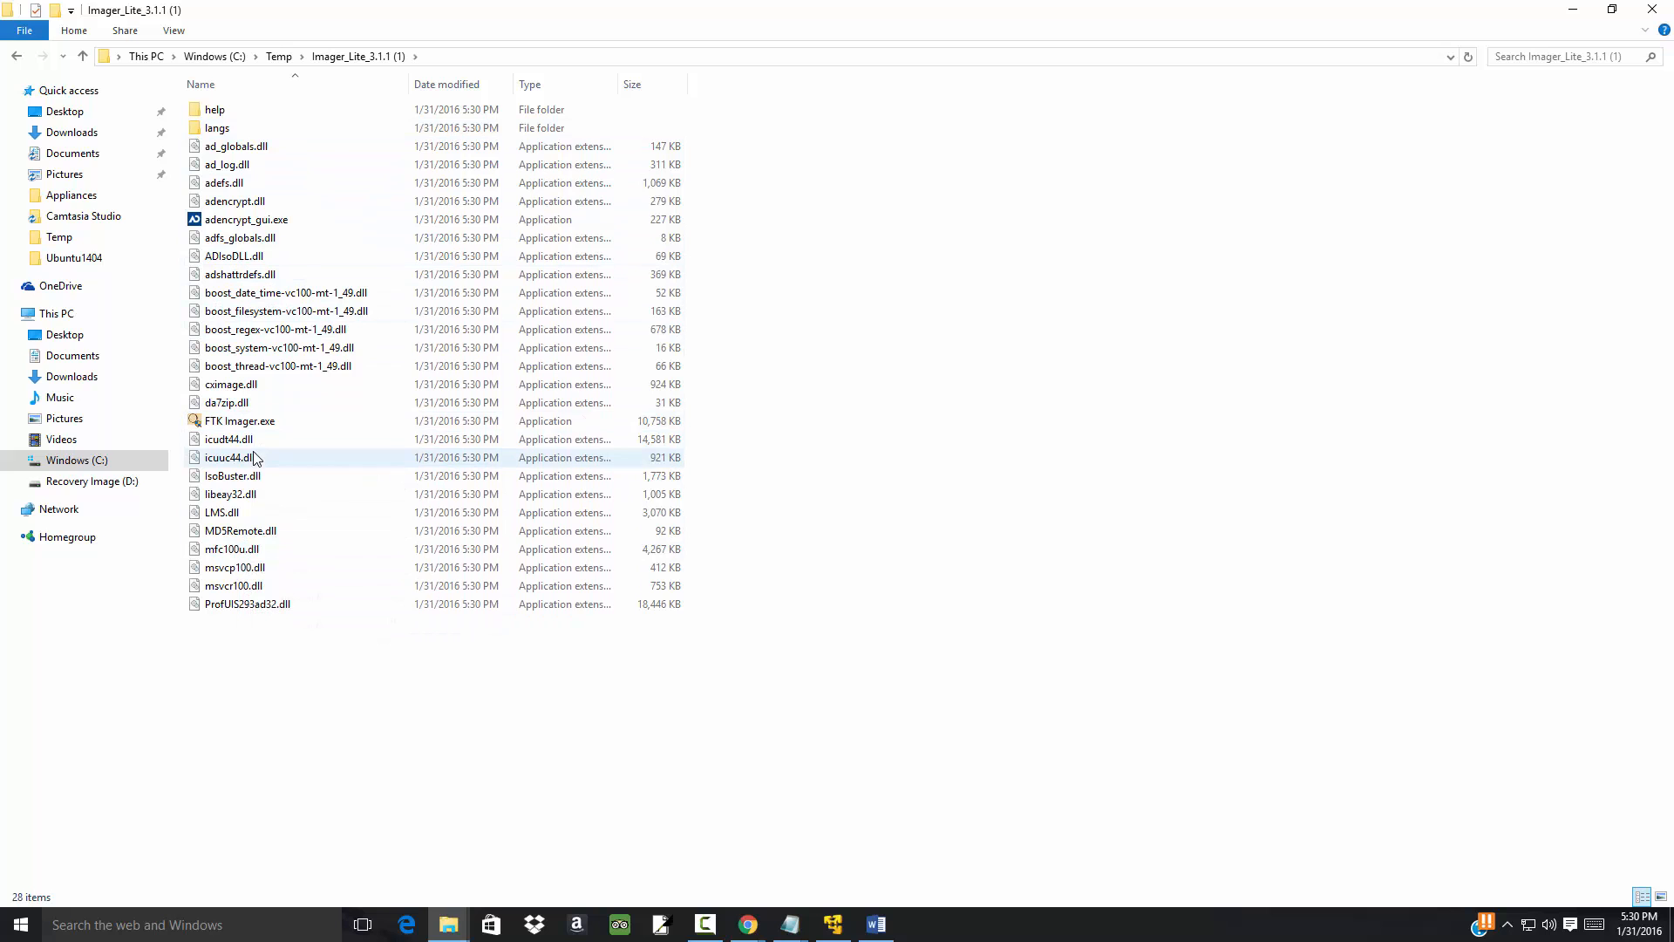
left_click(238, 420)
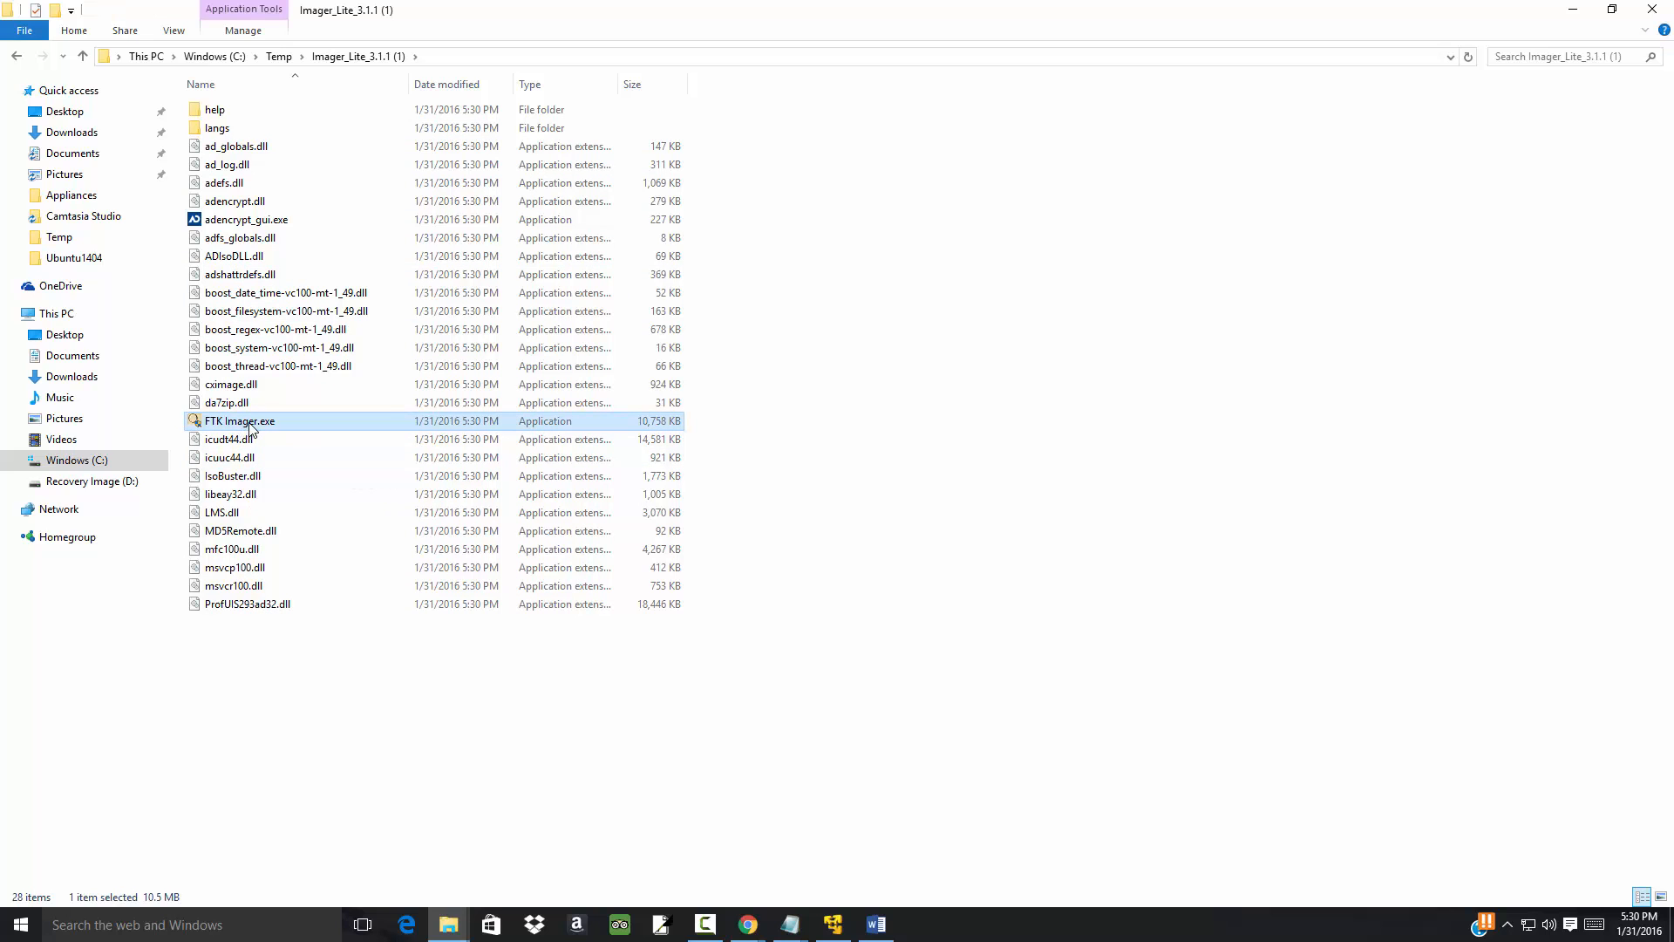
- Launch FTK Imager.exe and choose More info then Run anyway in the SmartScreen warning
double_click(239, 420)
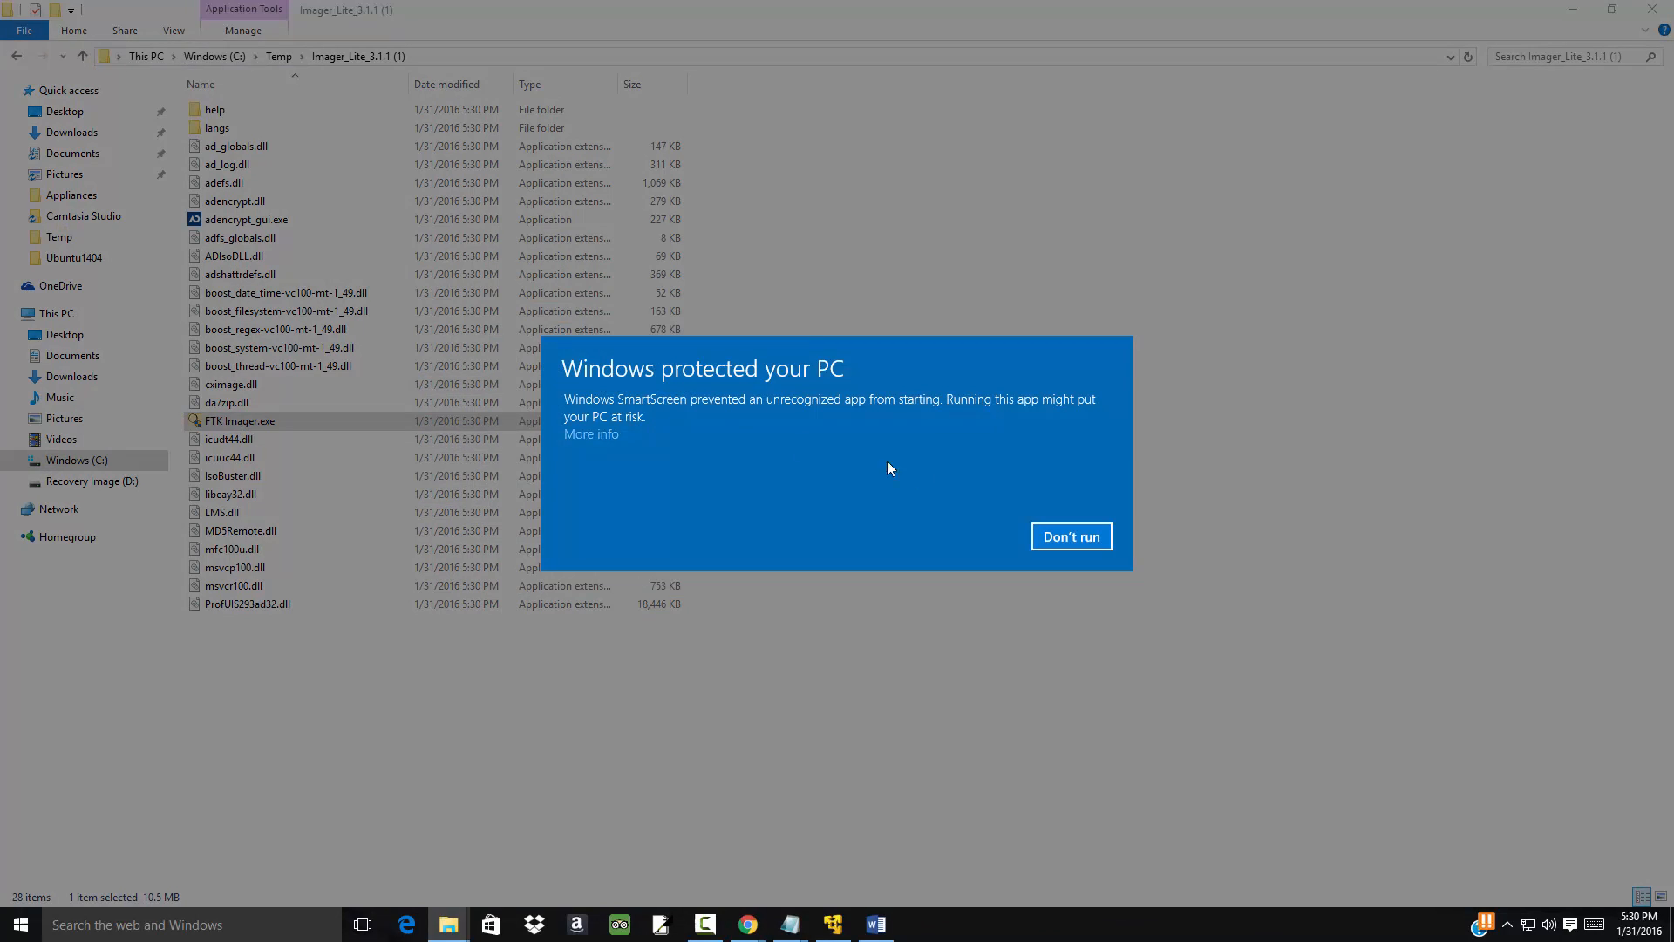
mouse_move(691, 389)
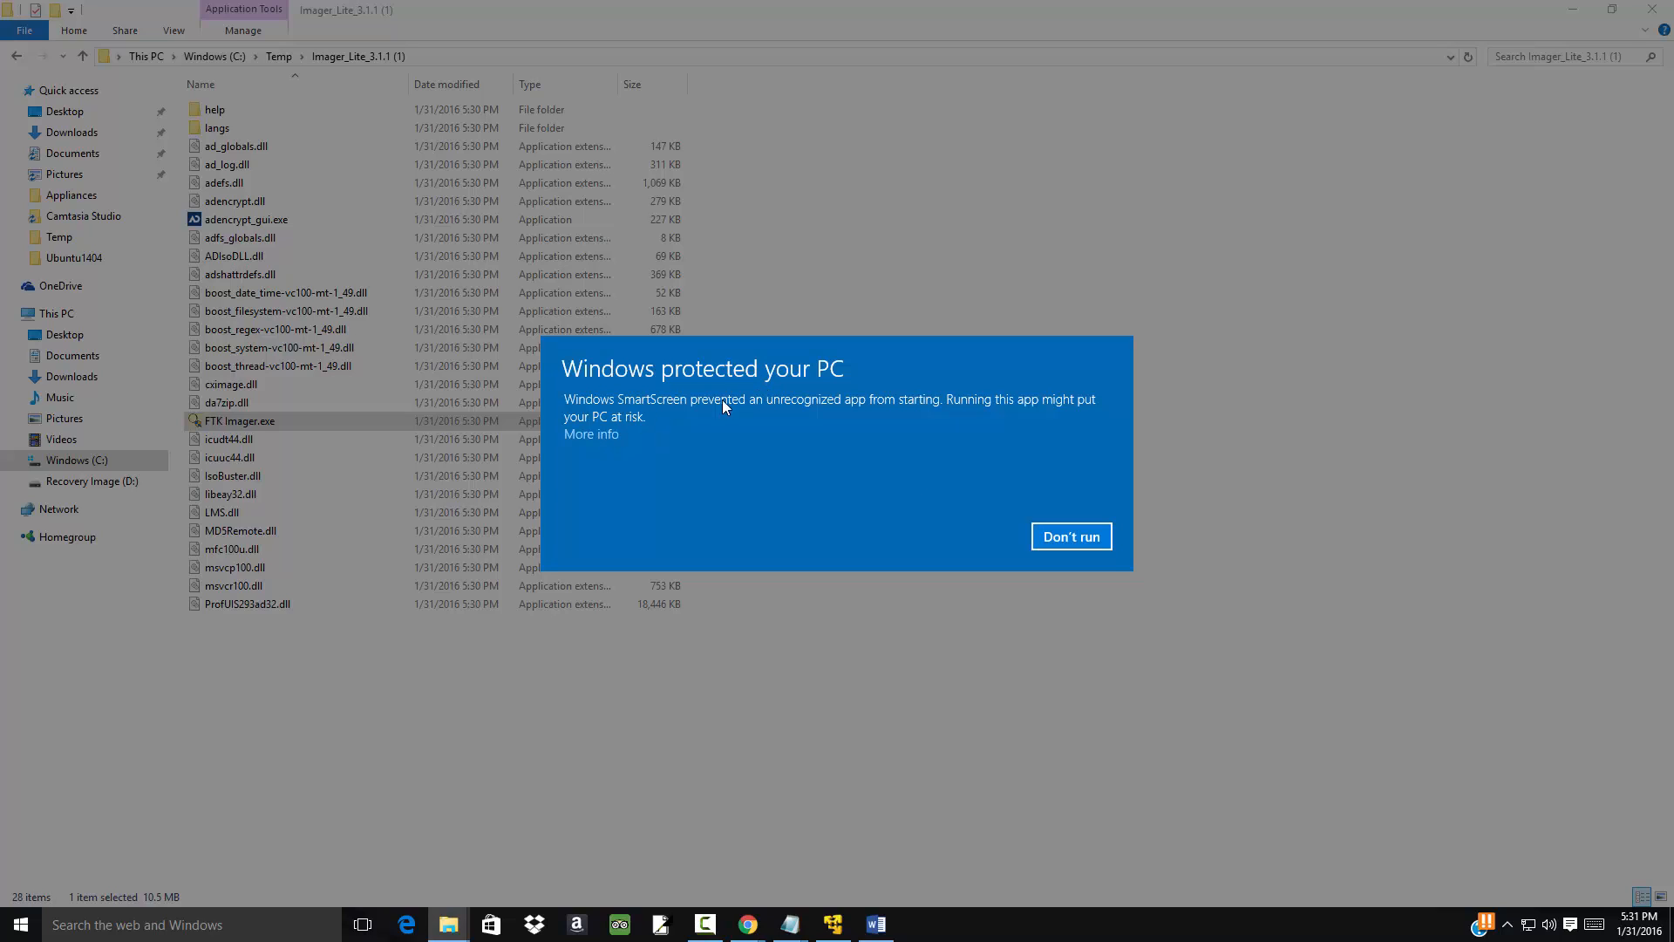
mouse_move(891, 413)
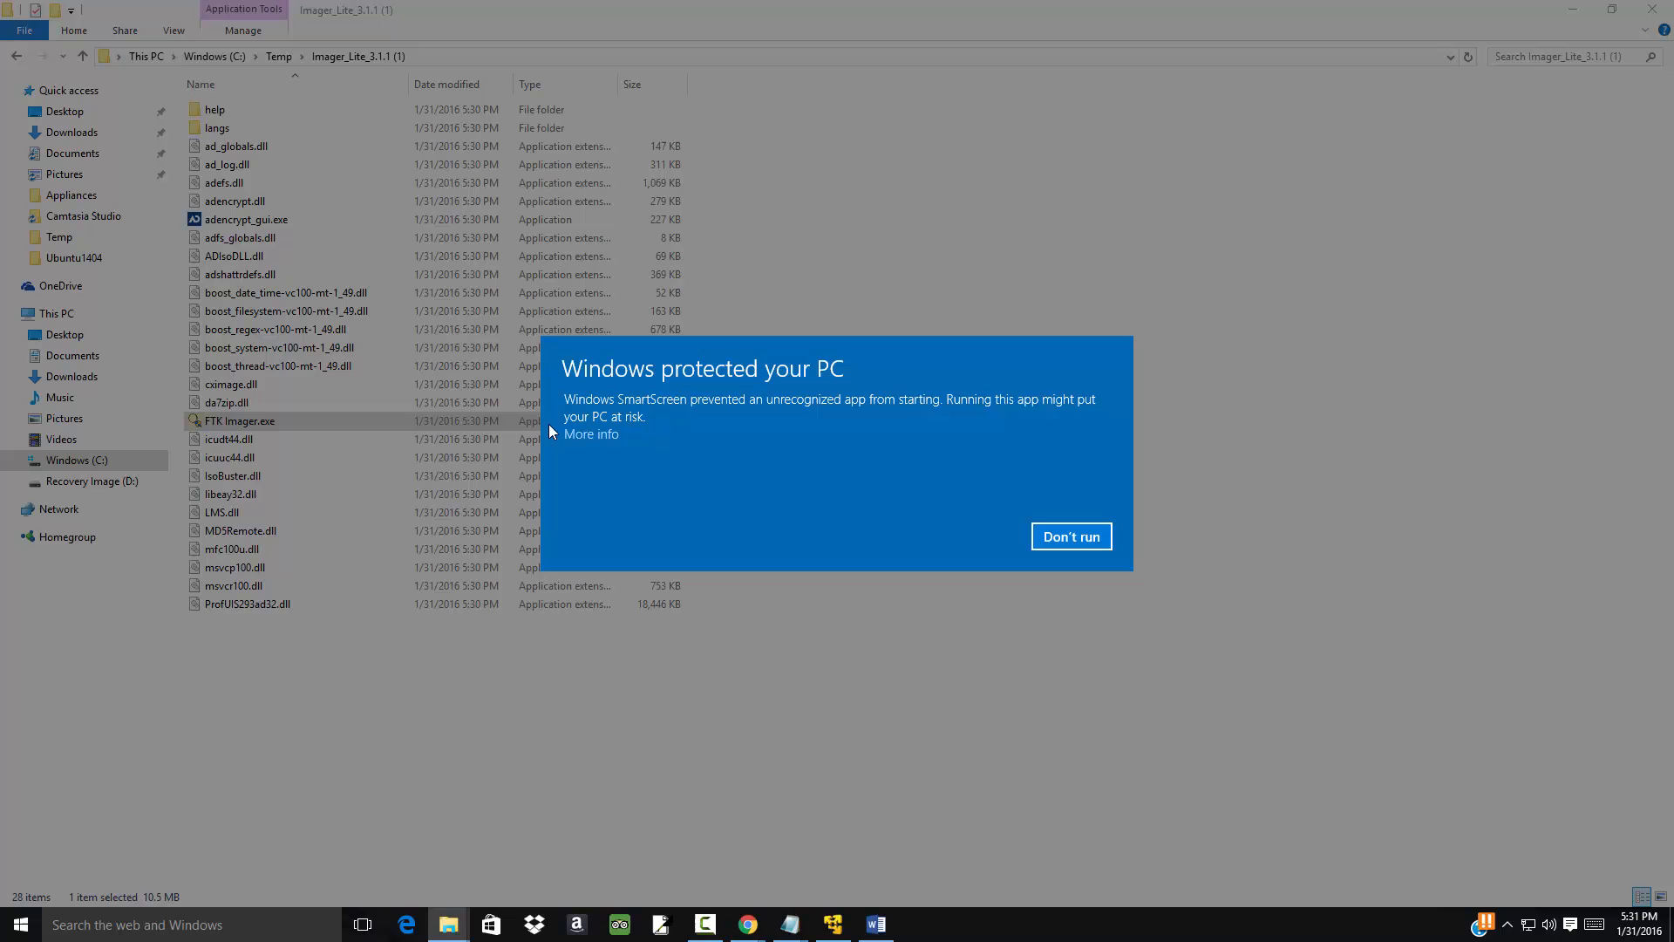
left_click(591, 434)
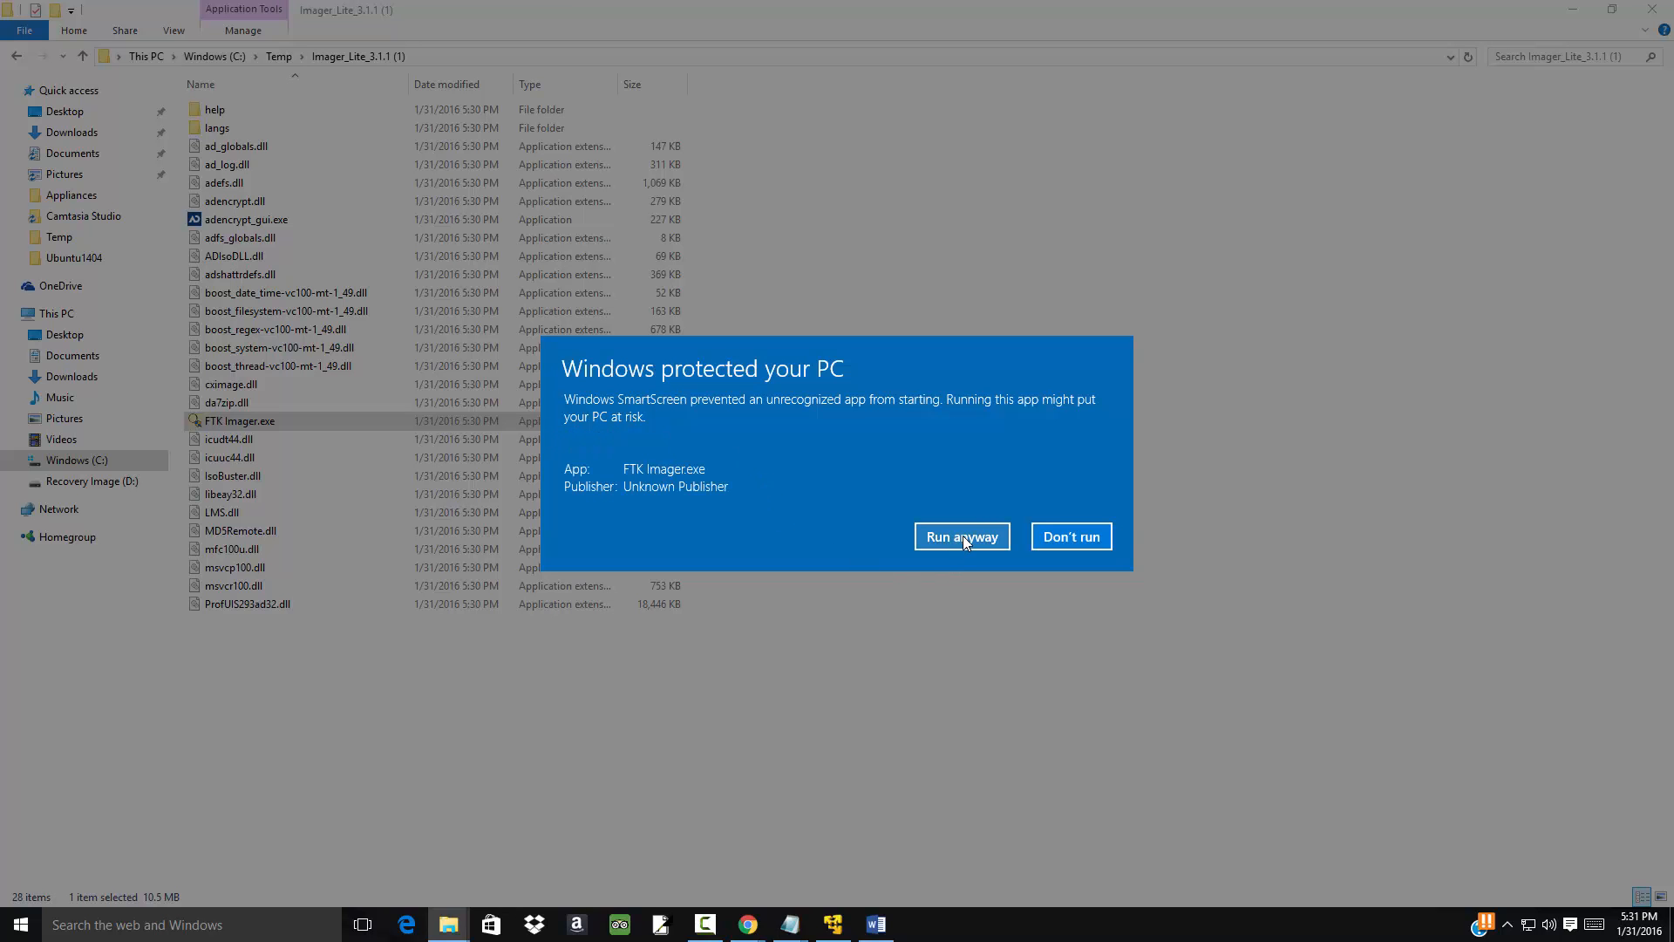
left_click(959, 535)
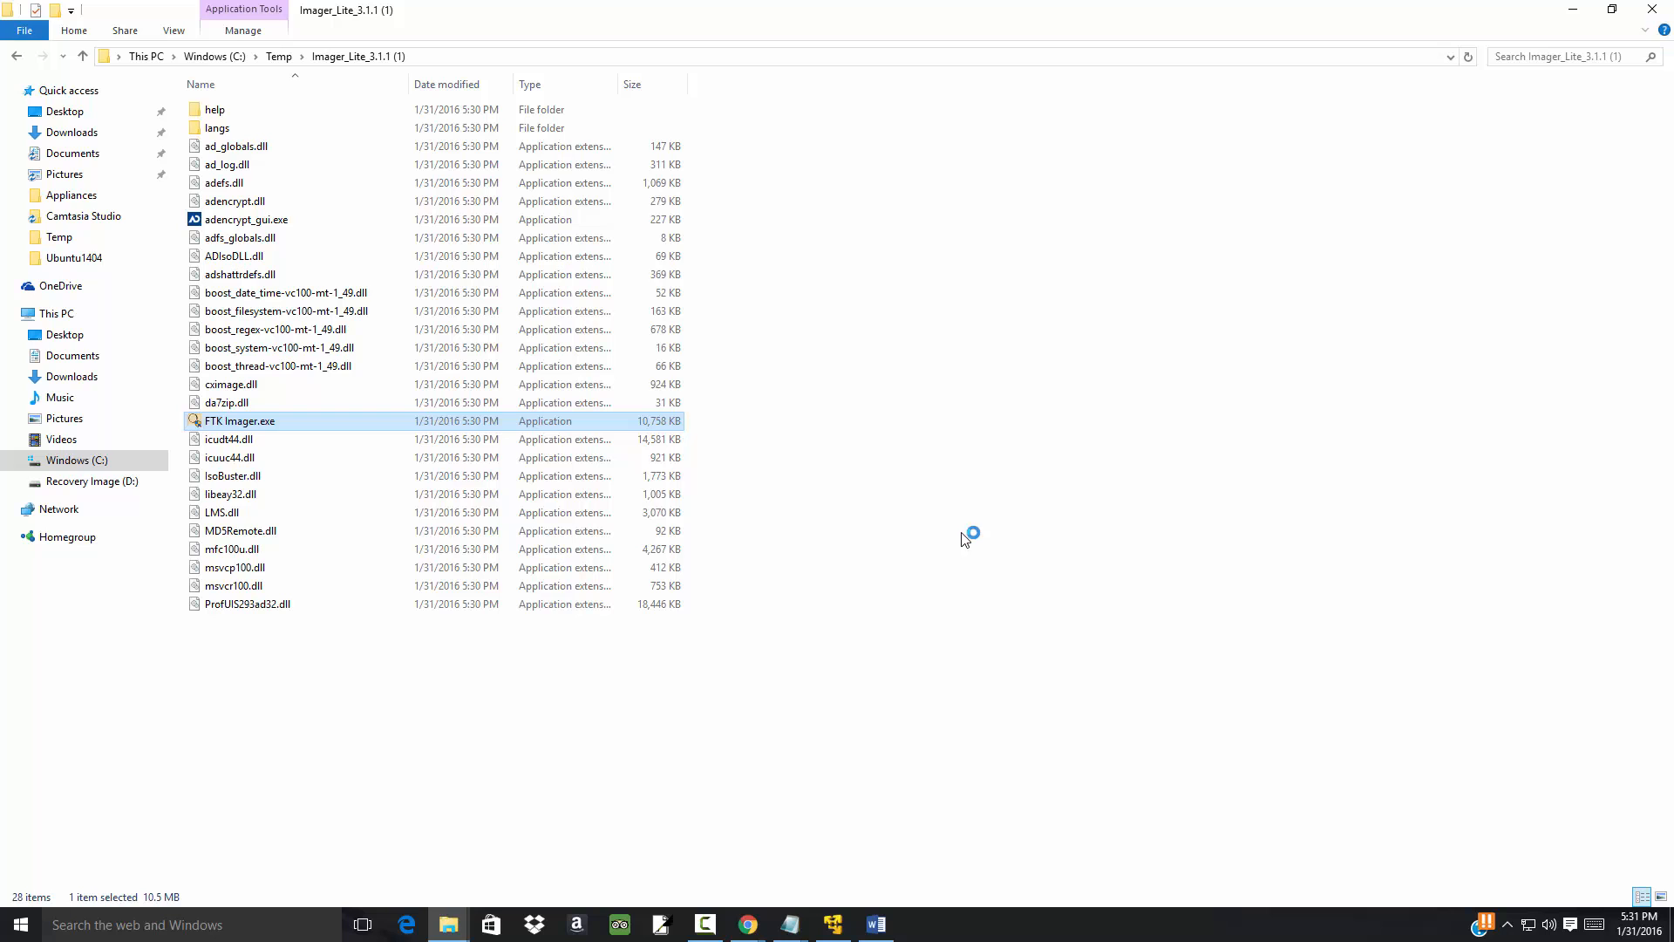
- Maximize the AccessData FTK Imager 3.1.1.8 main window to fill the screen
double_click(239, 420)
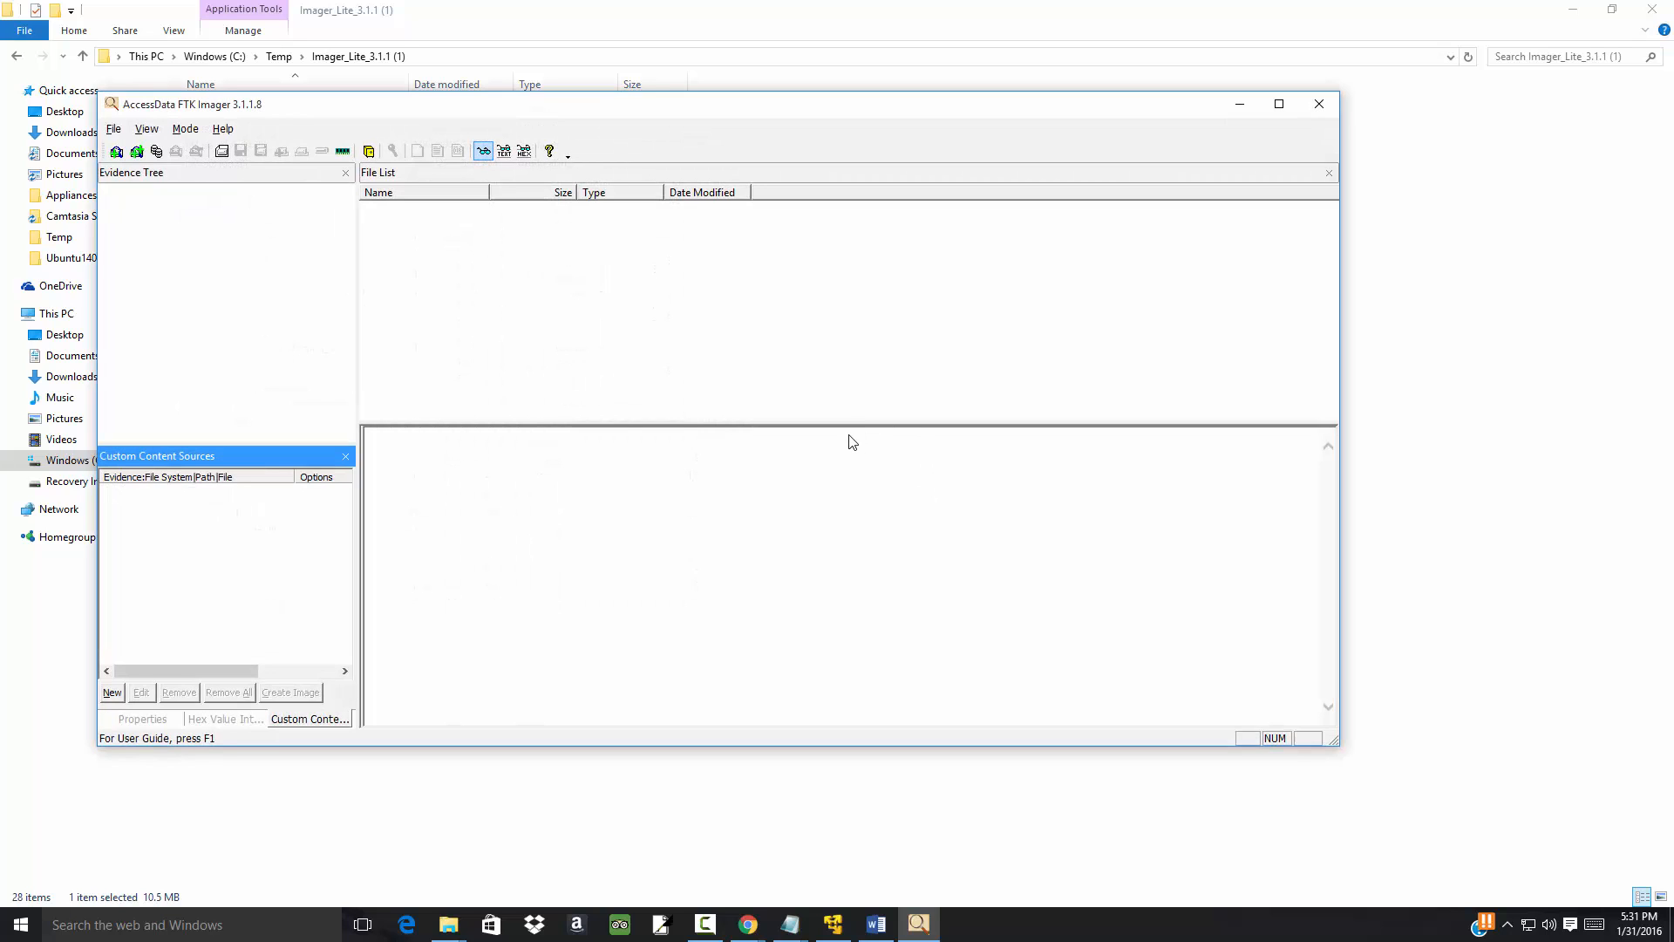
mouse_move(888, 246)
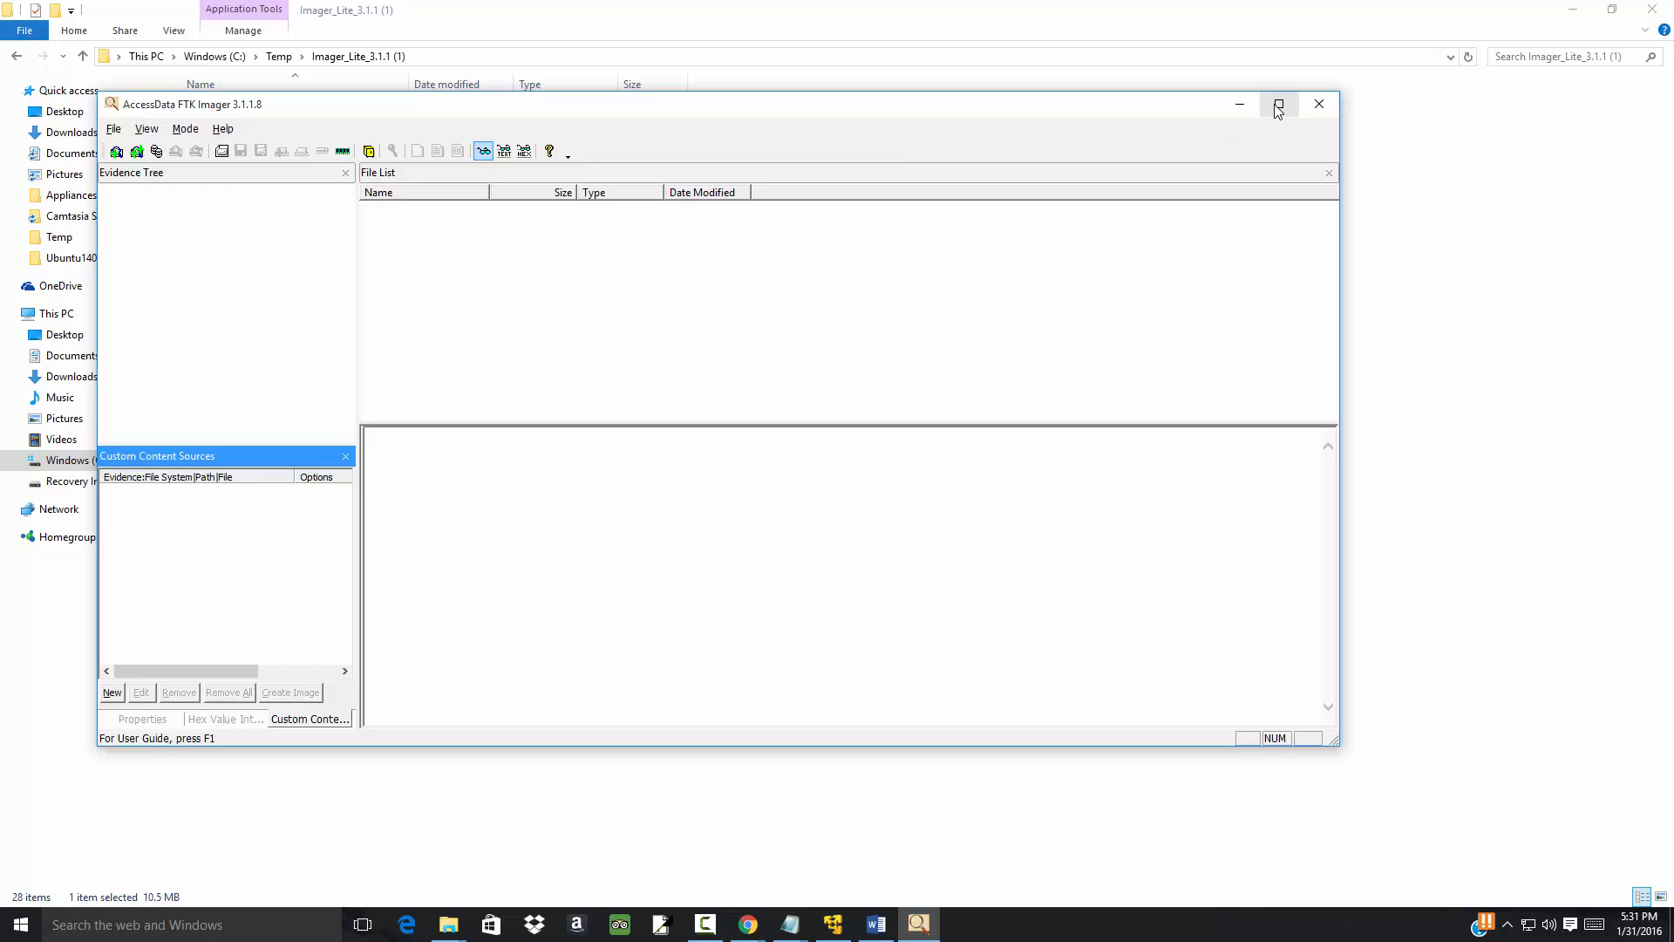
left_click(1278, 103)
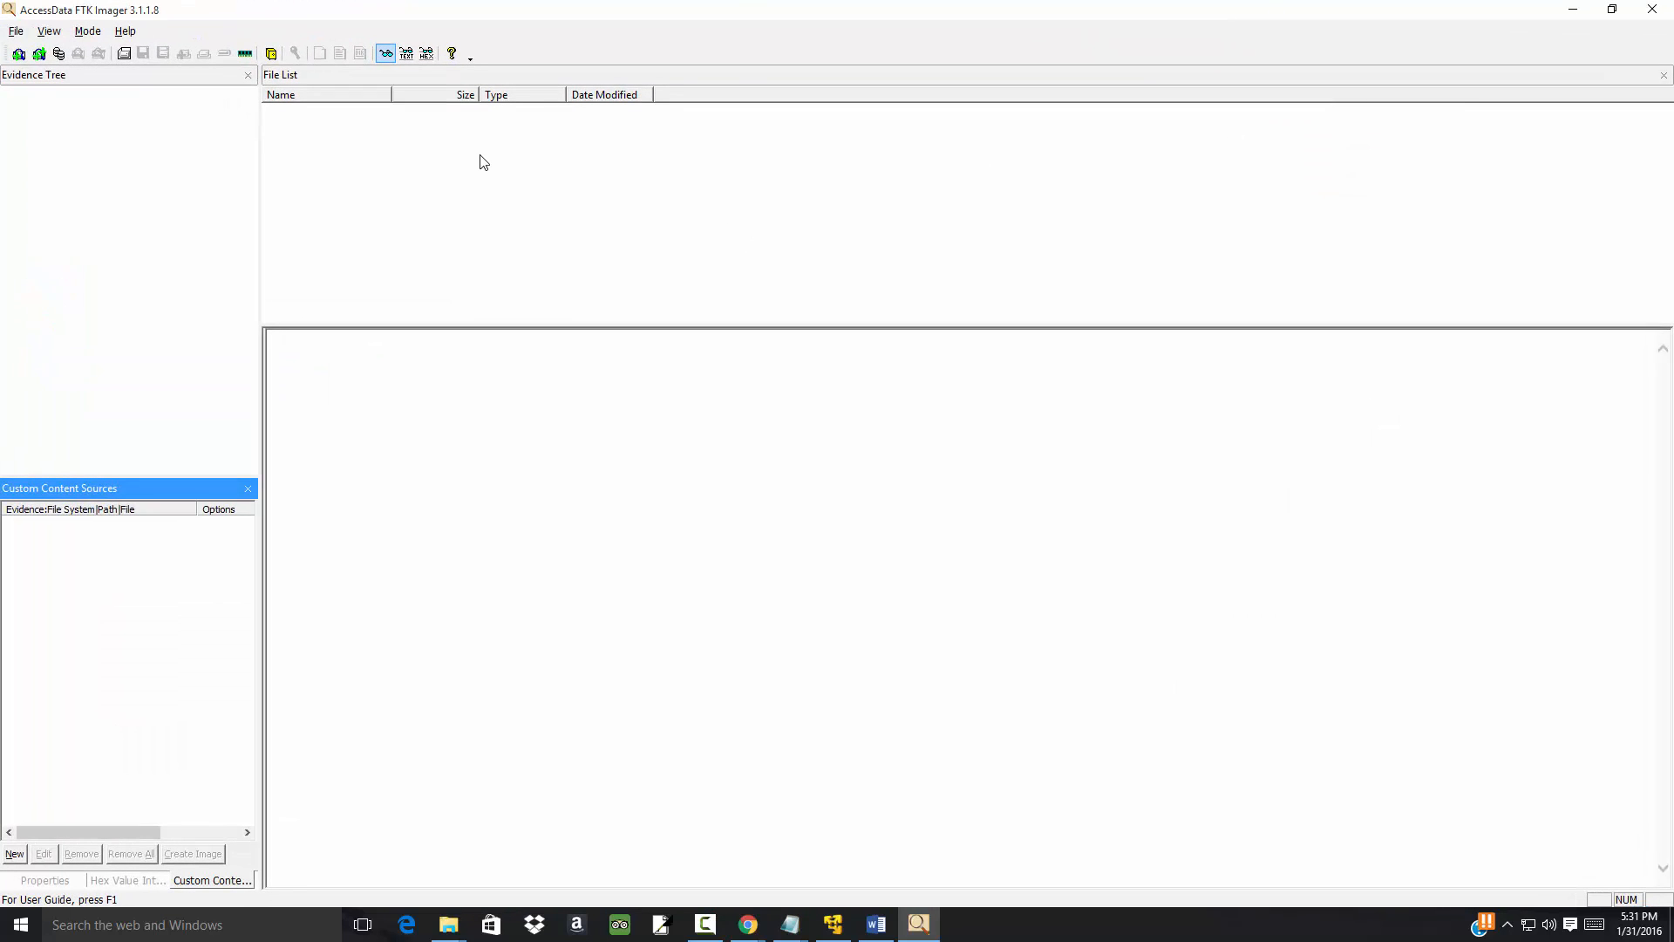